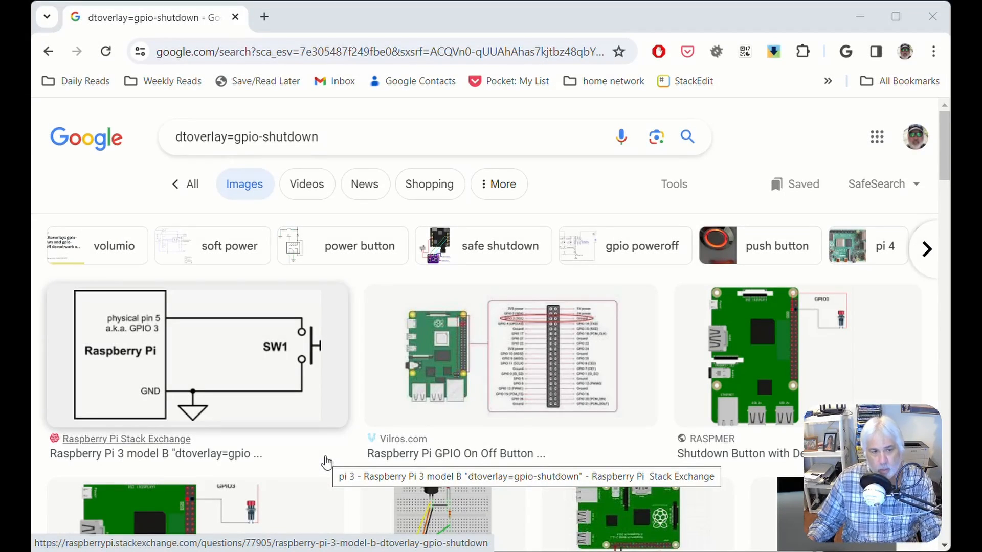
mouse_move(158, 319)
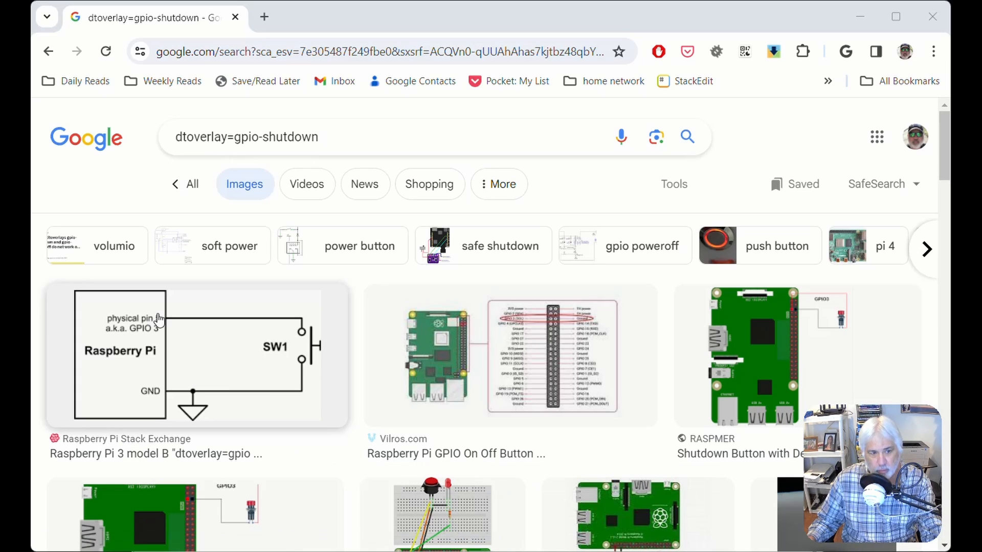
mouse_move(164, 397)
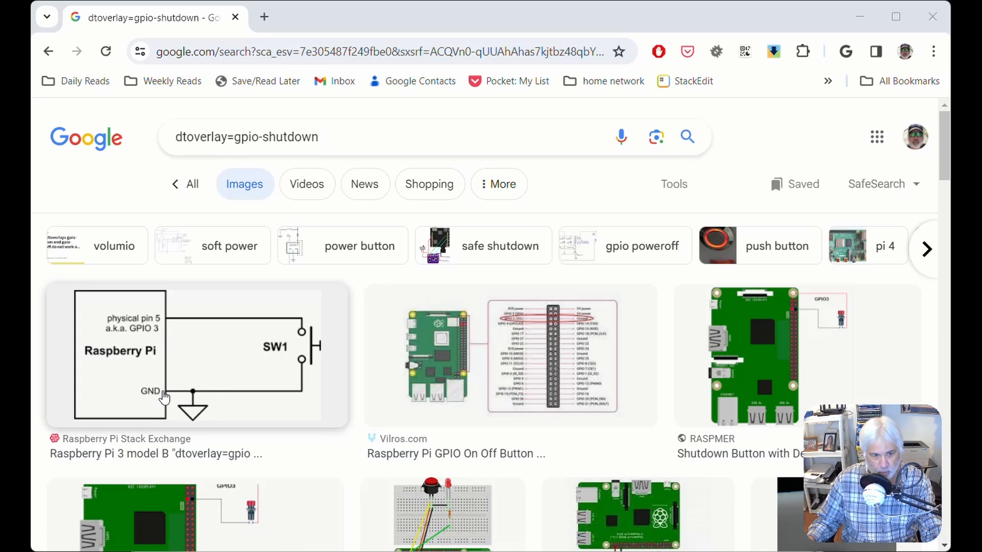
mouse_move(132, 341)
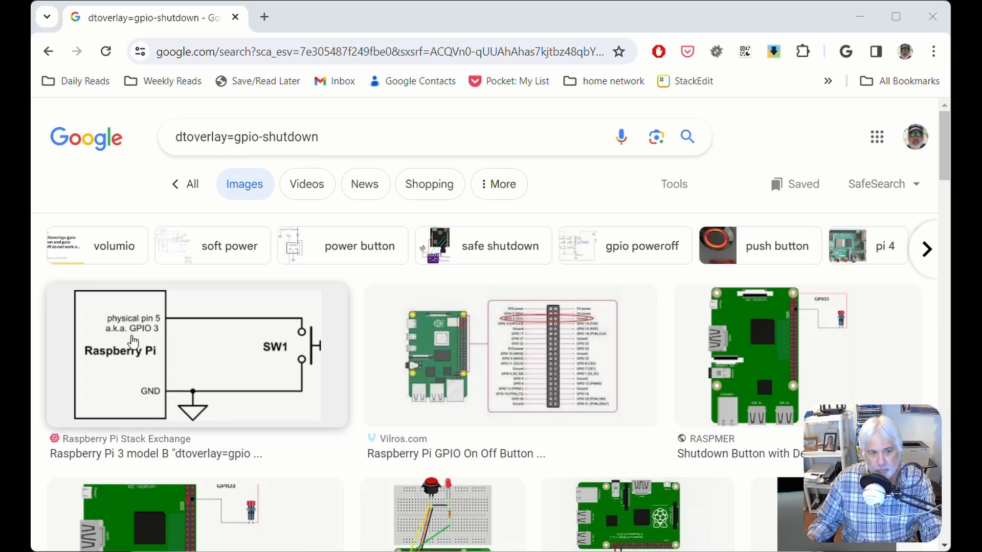
mouse_move(160, 343)
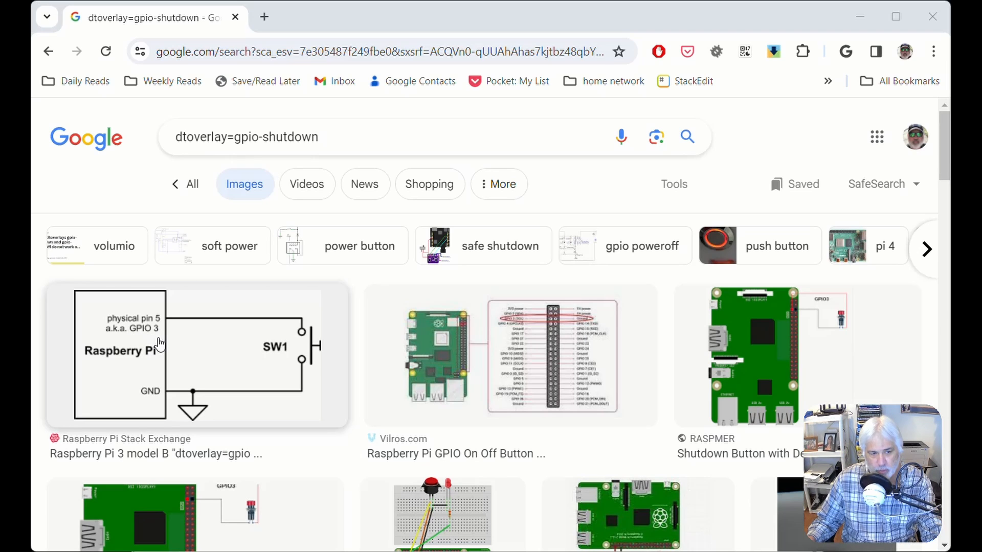
Open the Vilros 'Raspberry Pi GPIO On Off Button' pinout image in the preview panel
left_click(510, 355)
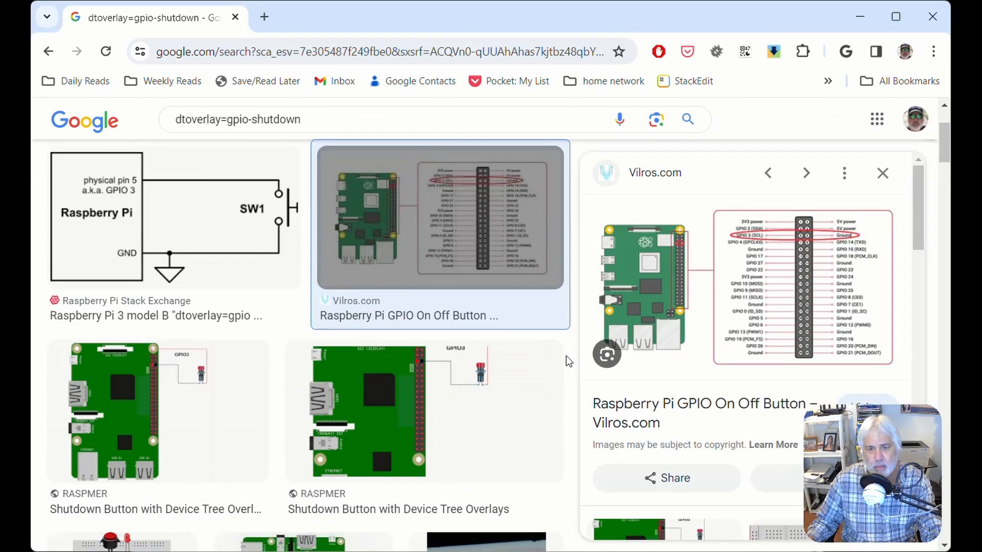
mouse_move(819, 242)
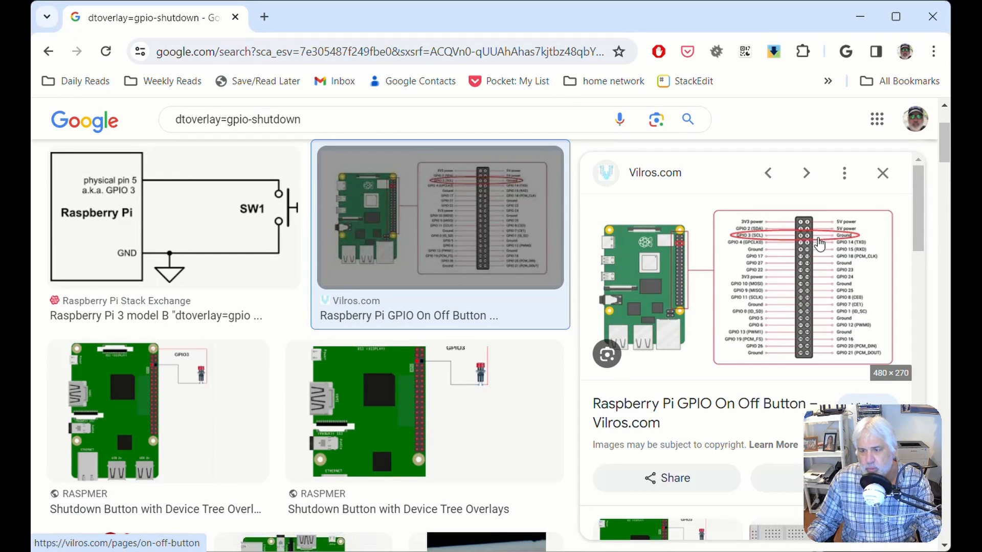
mouse_move(779, 242)
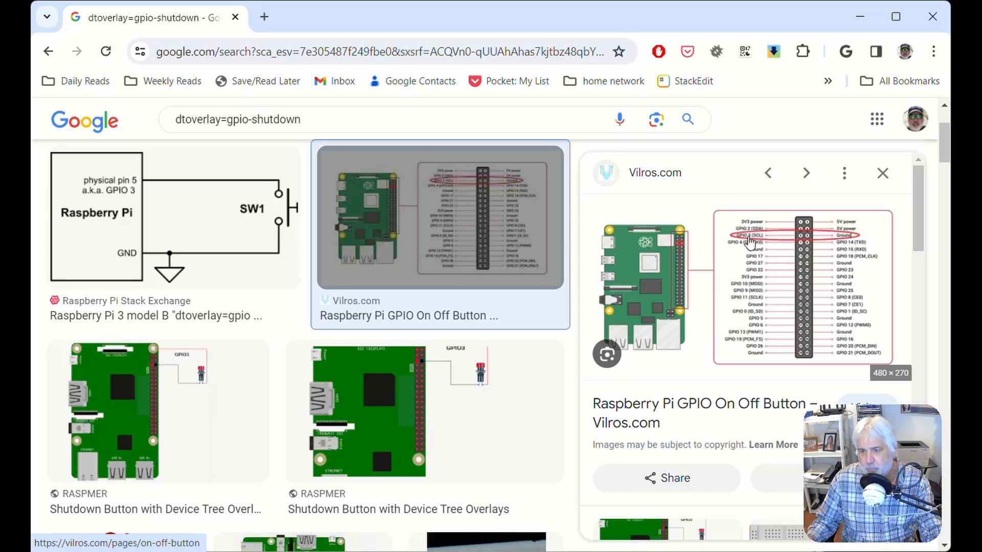
mouse_move(676, 295)
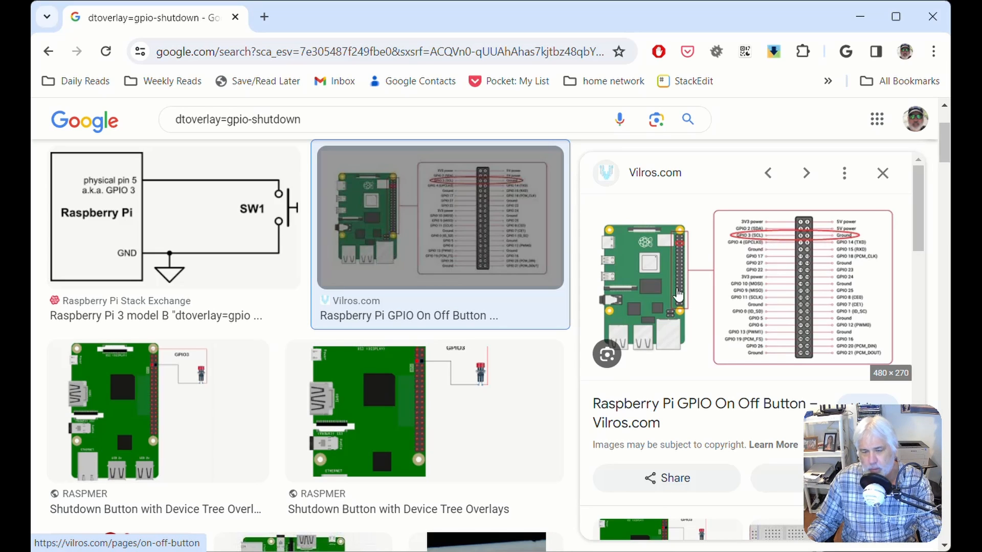
mouse_move(243, 175)
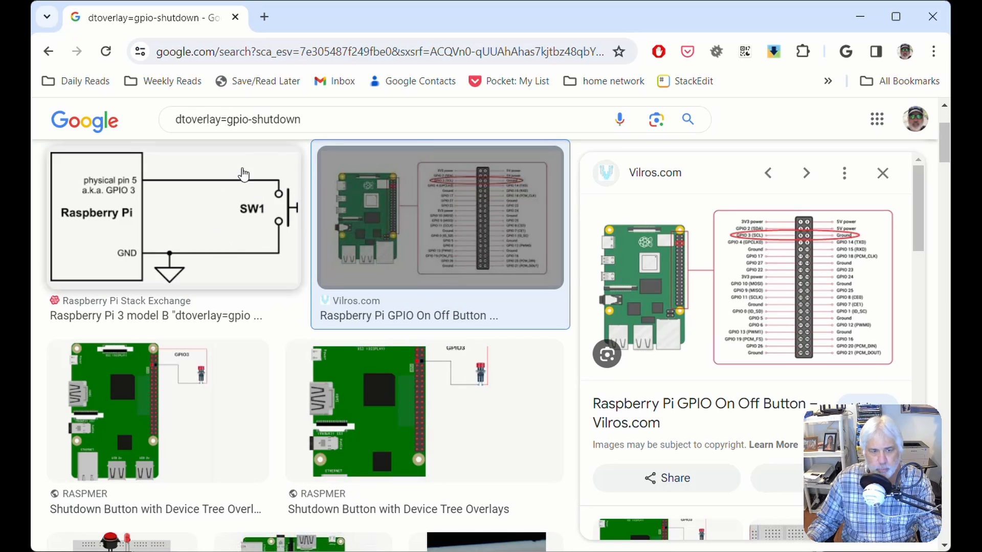
mouse_move(234, 241)
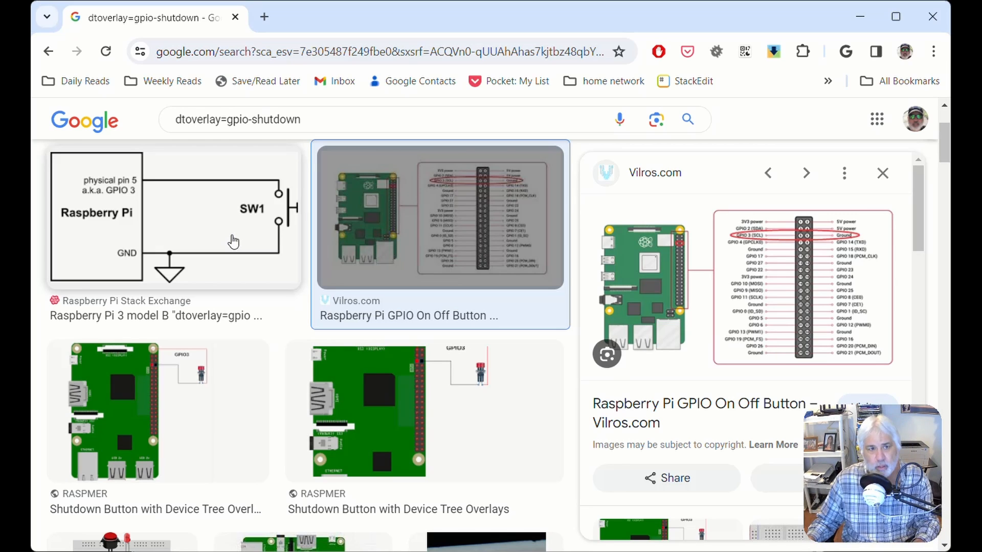
mouse_move(346, 244)
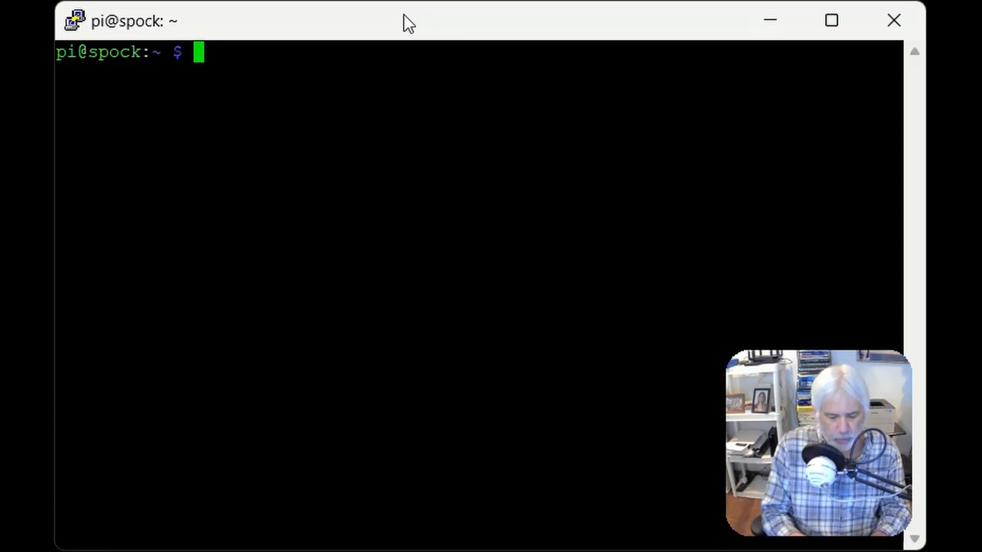
Open /boot/config.txt in nano, check the dtoverlay=gpio-shutdown line, then exit to the shell
type("cd /b")
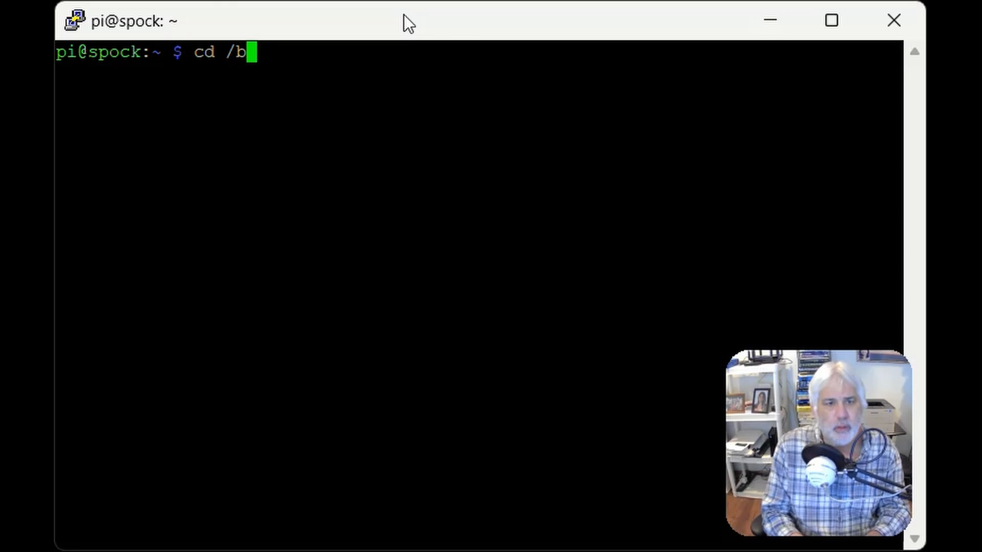
key("Return")
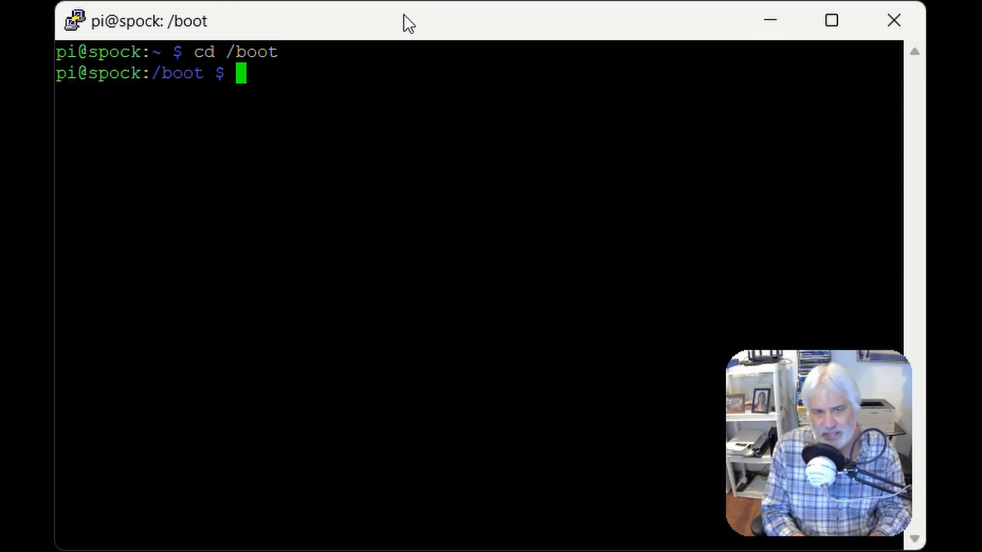
type("s")
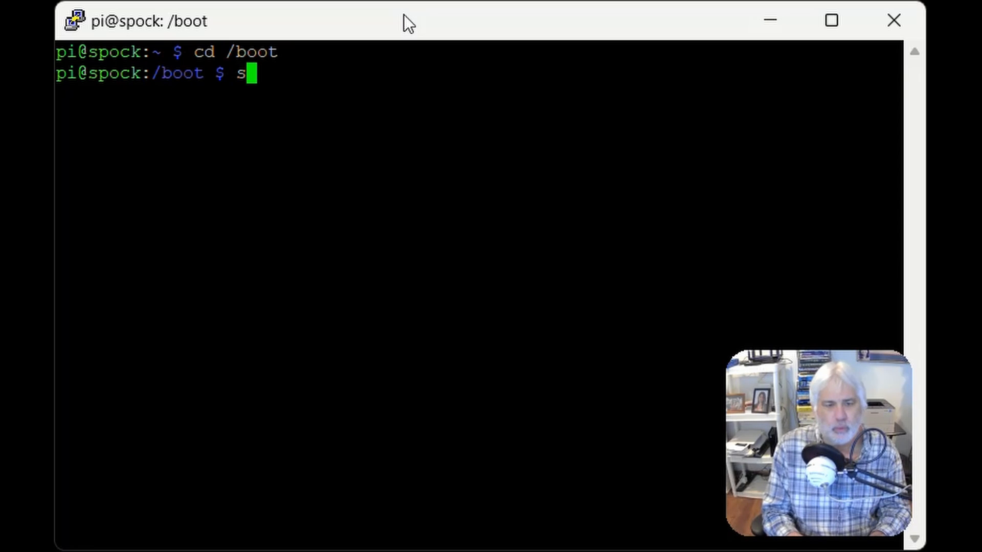
type("udo nano")
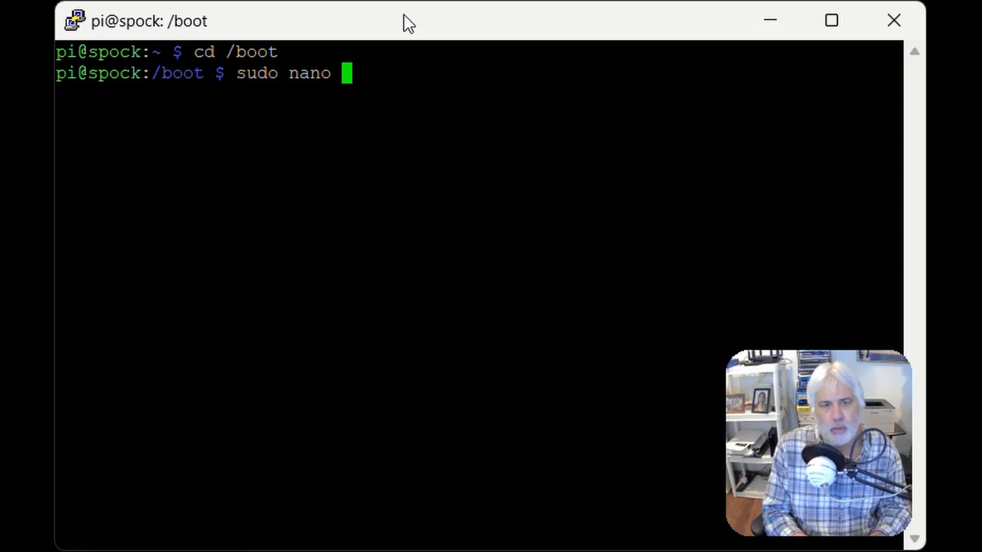
type("config.t")
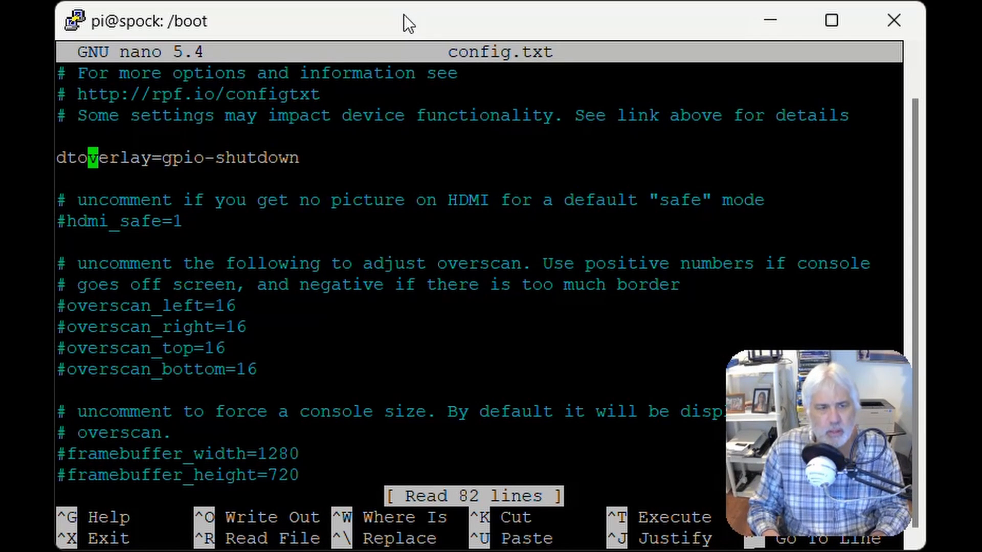
key("Down")
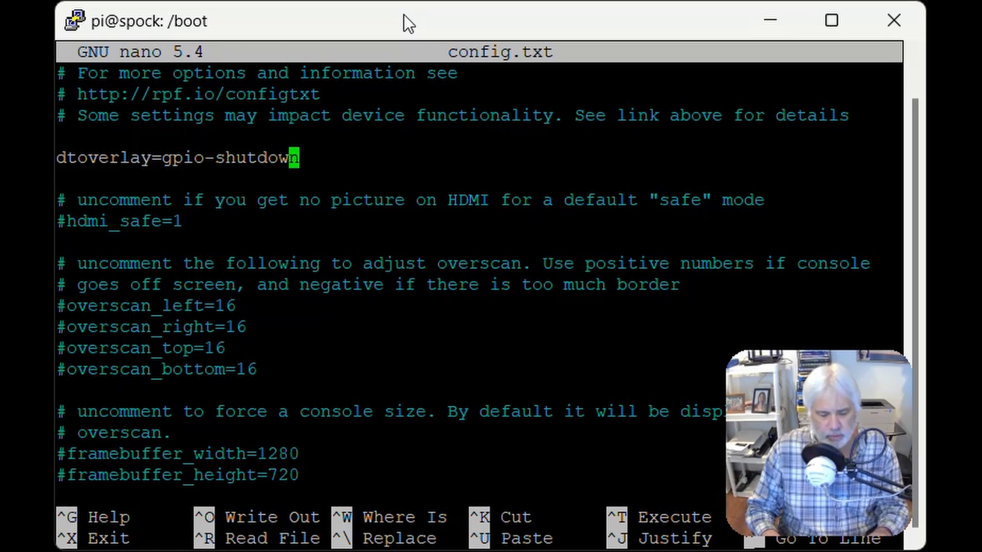
key("ctrl+x")
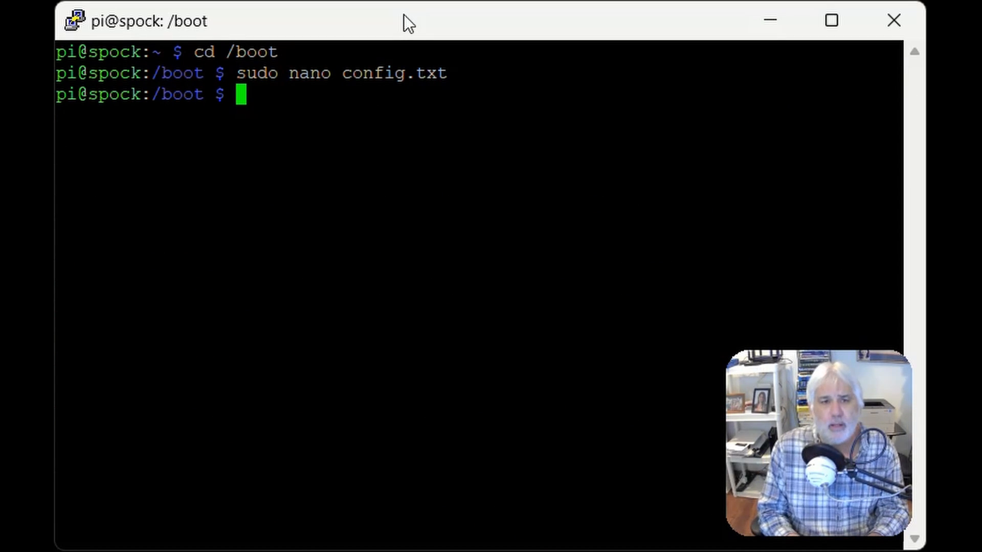
Change from /boot to the root directory with cd /
type("cd")
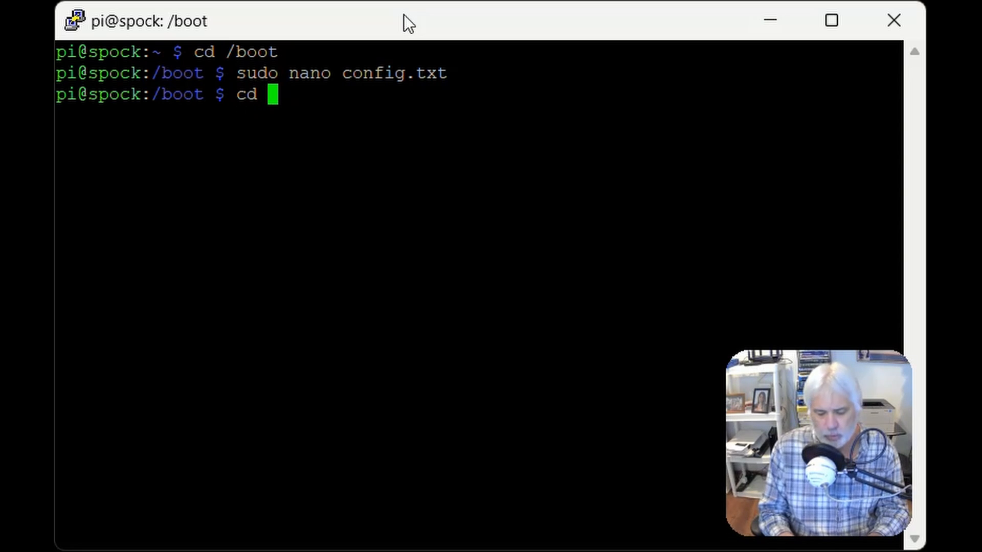
type("/")
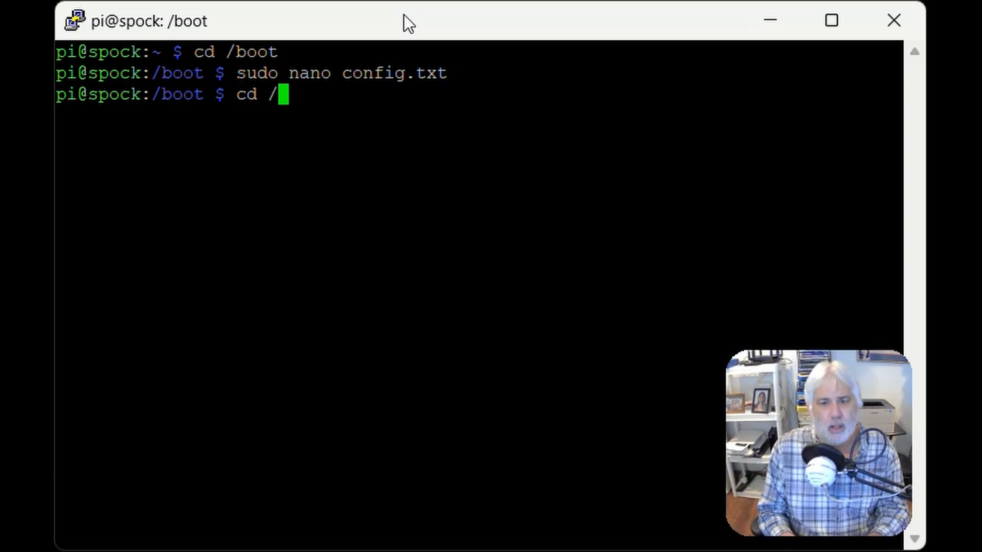
key("Return")
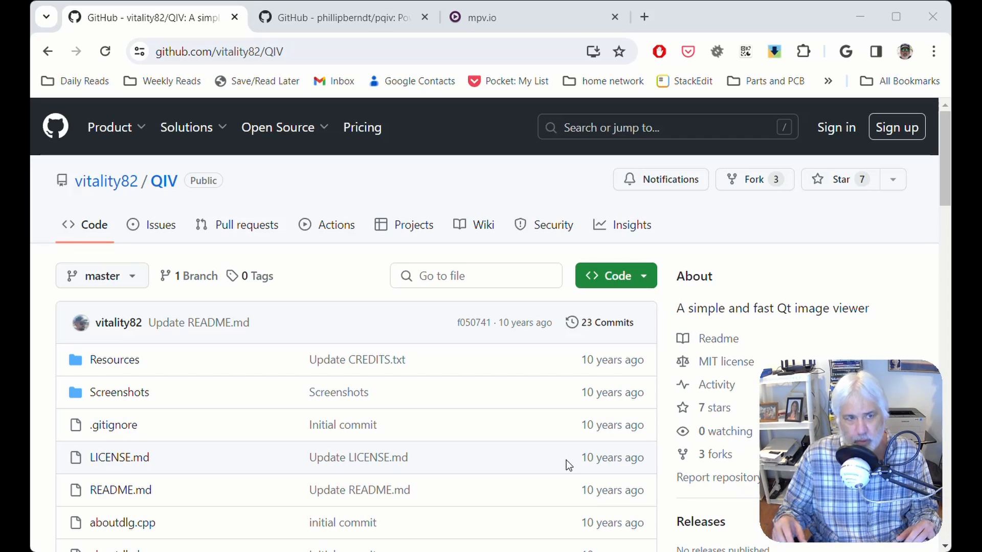
mouse_move(359, 282)
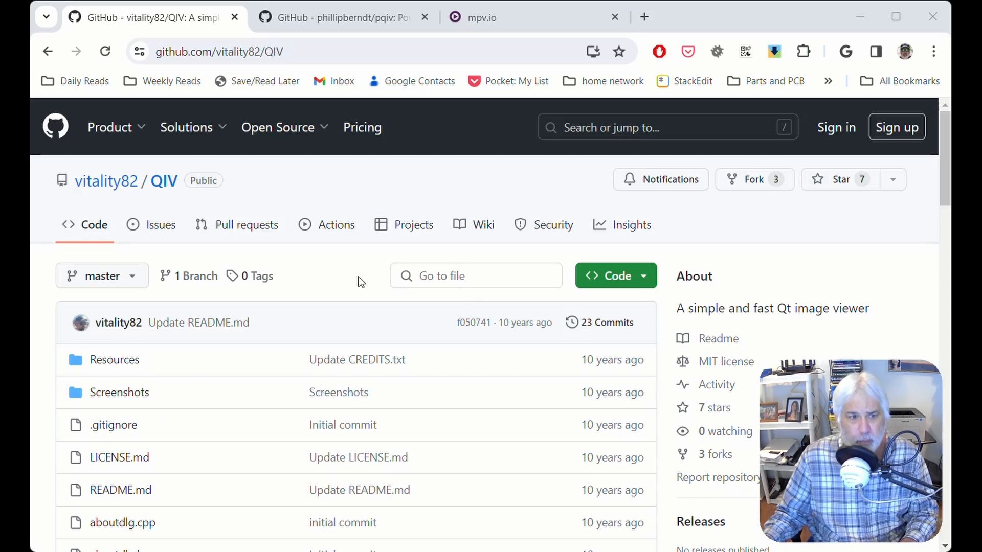
mouse_move(325, 270)
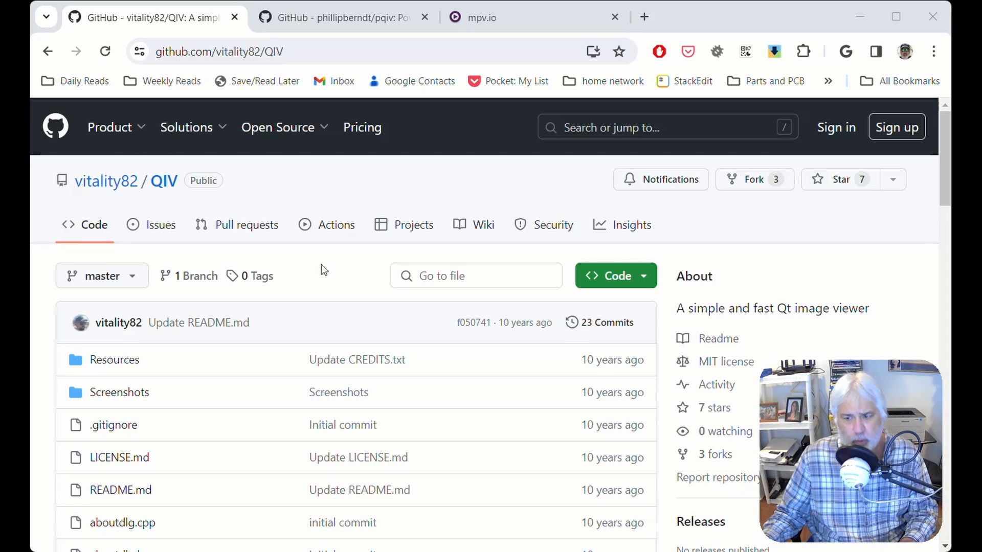
mouse_move(342, 310)
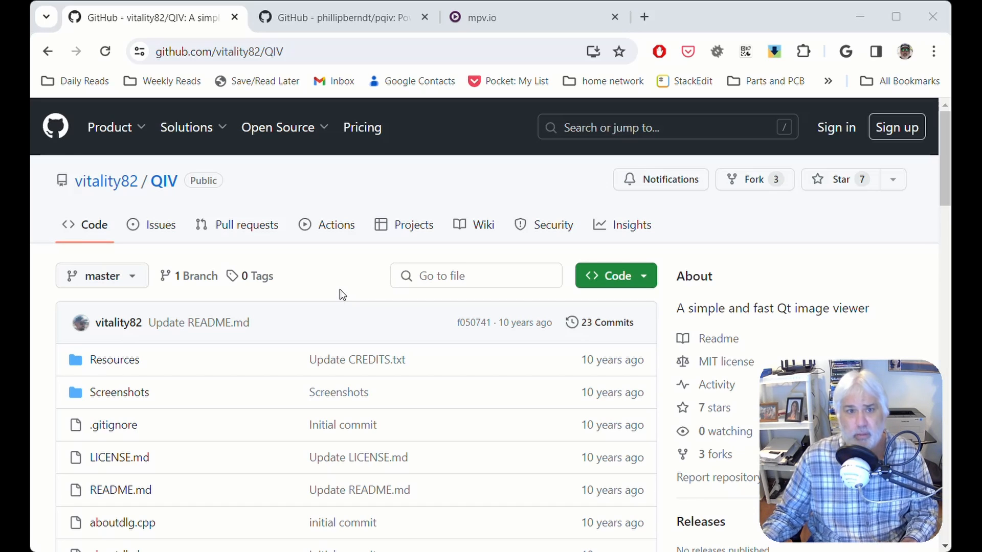
left_click(338, 17)
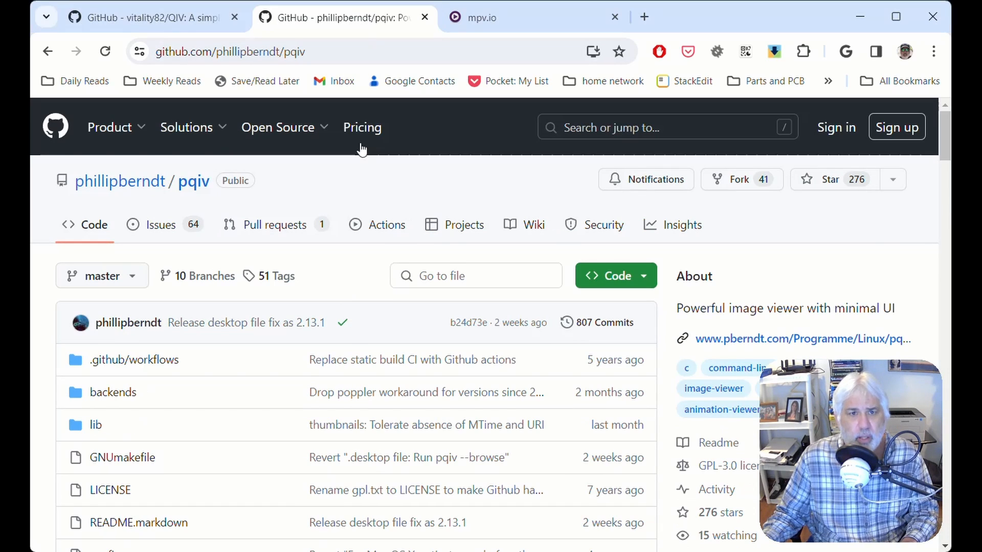
mouse_move(351, 307)
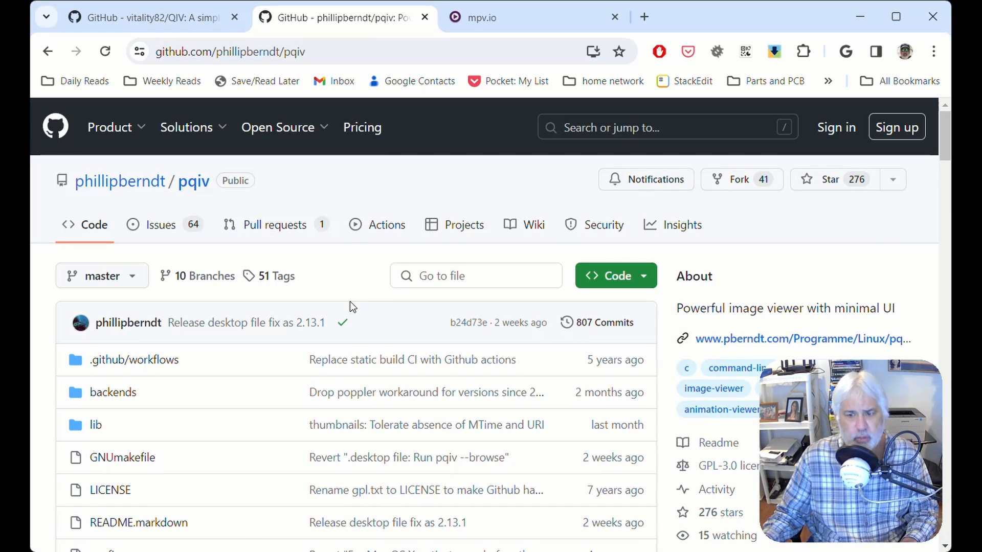
scroll("down", 3)
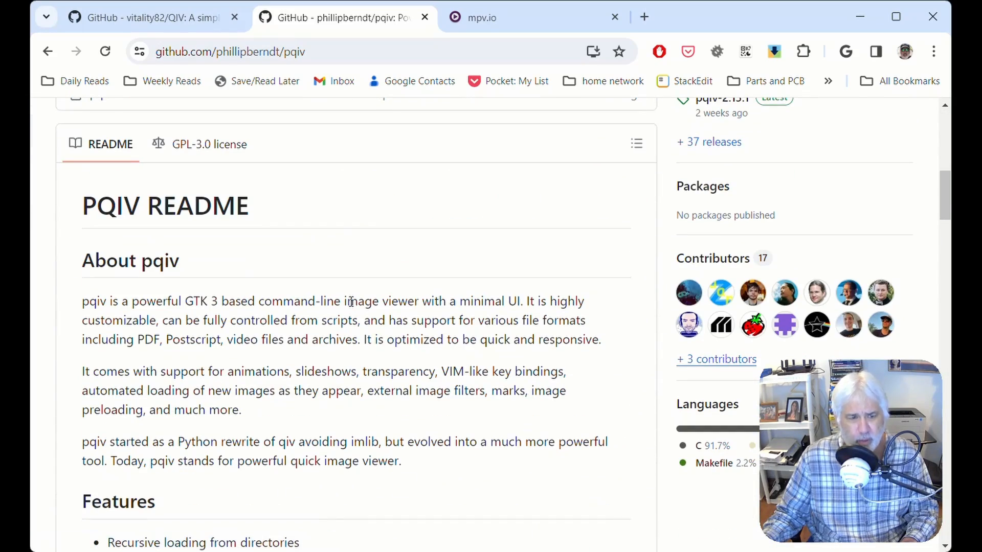
scroll("down", 3)
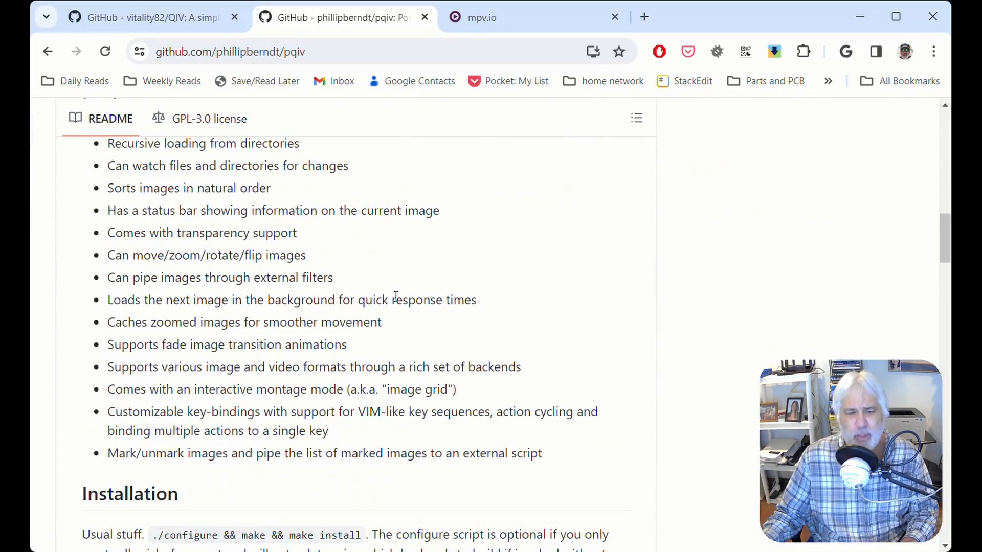
scroll("down", 3)
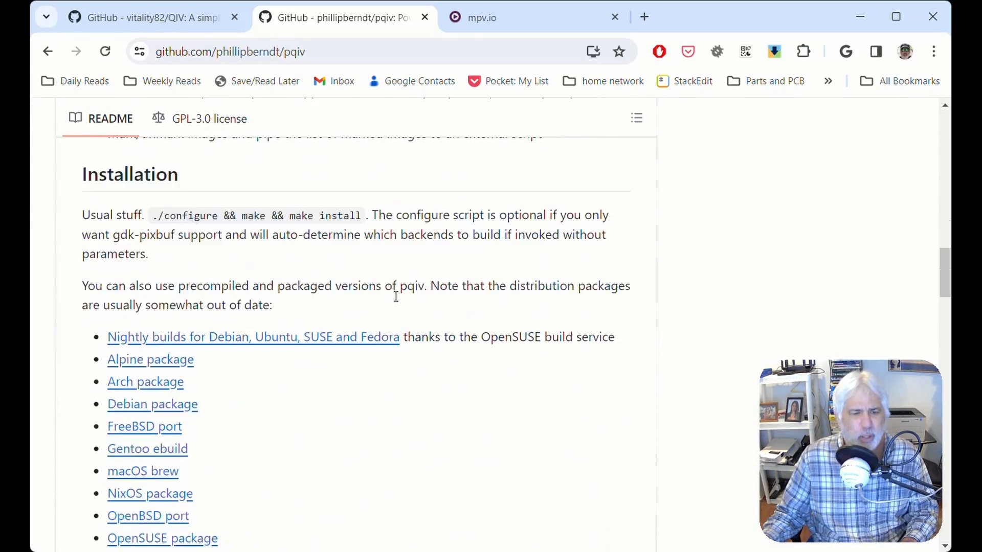
scroll("up", 3)
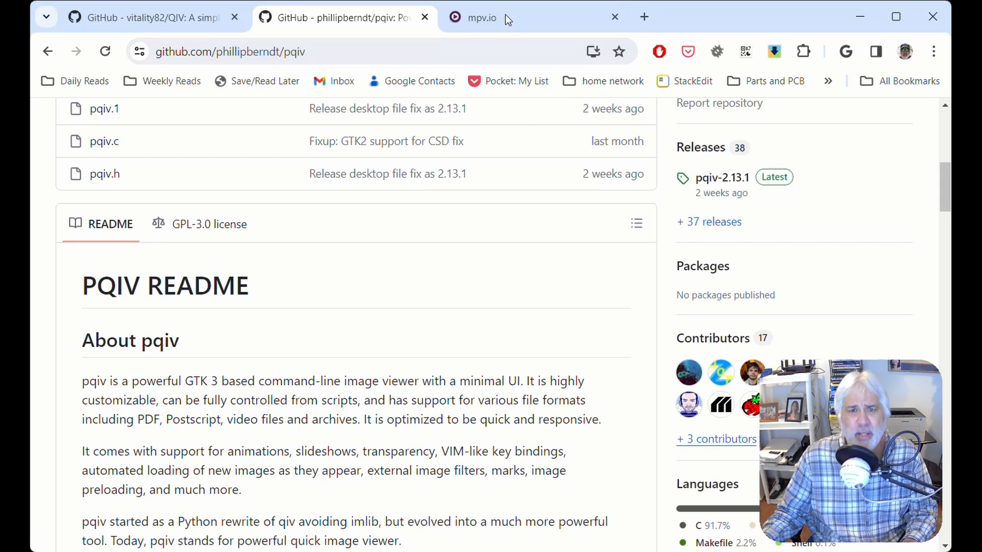
Switch to the mpv.io manual and browse its keyboard control sections, returning to the synopsis
left_click(480, 17)
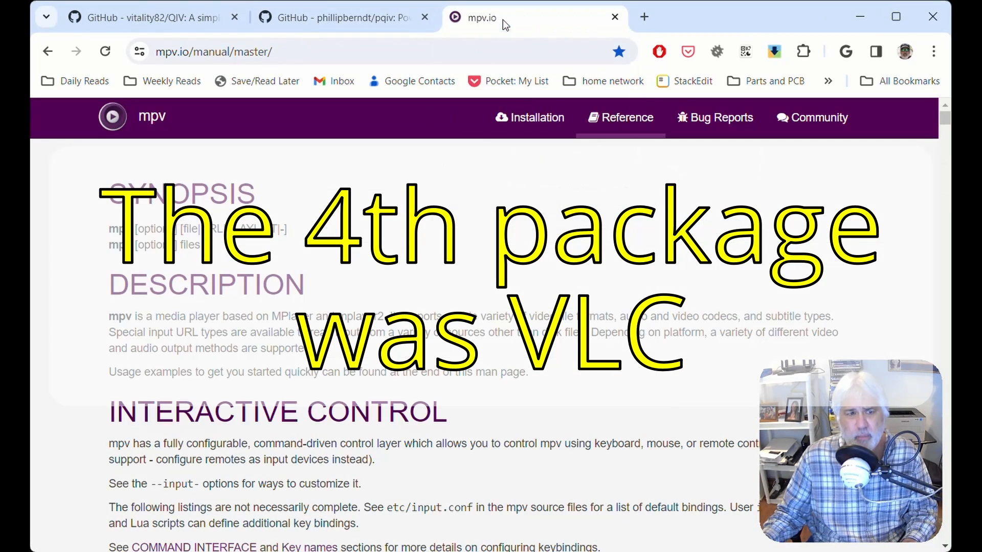
mouse_move(546, 282)
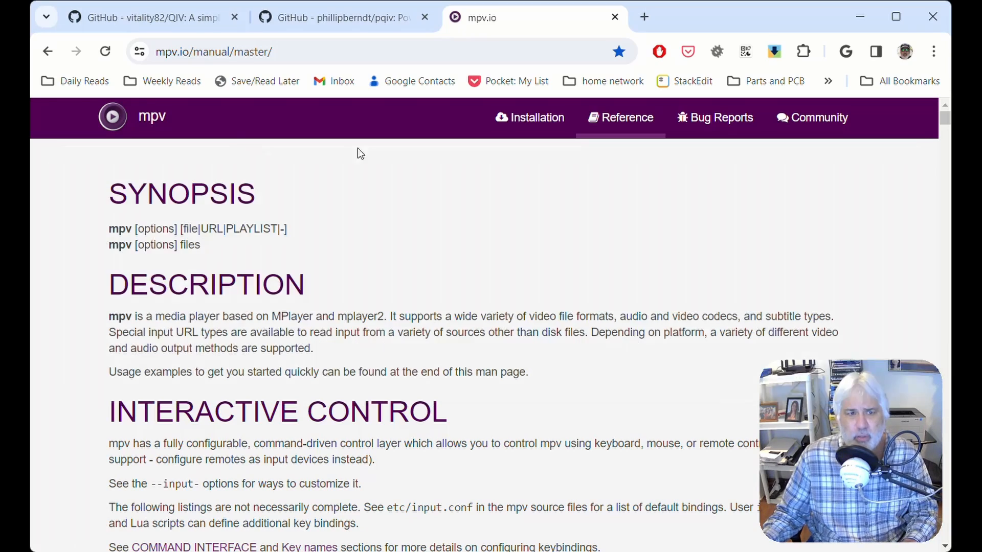
scroll("down", 3)
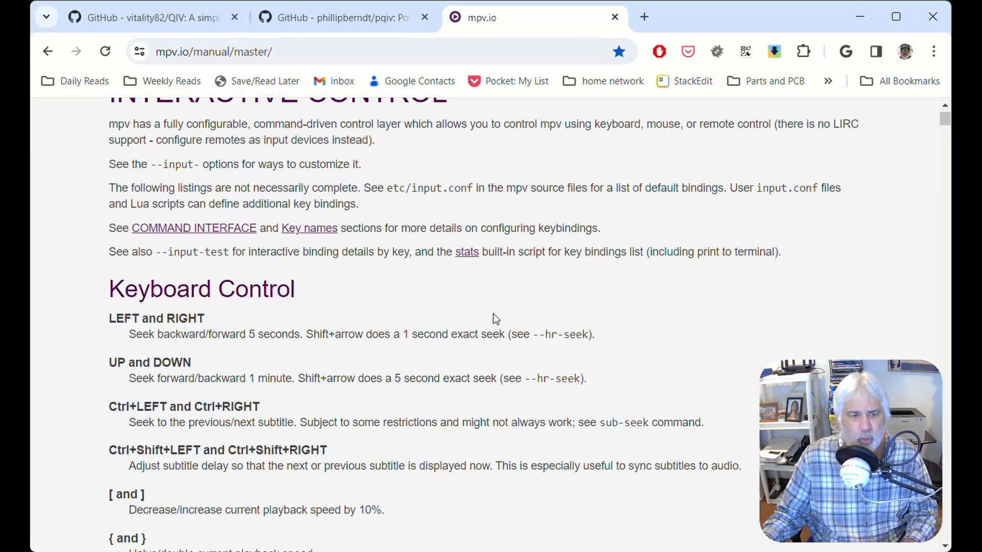
scroll("down", 3)
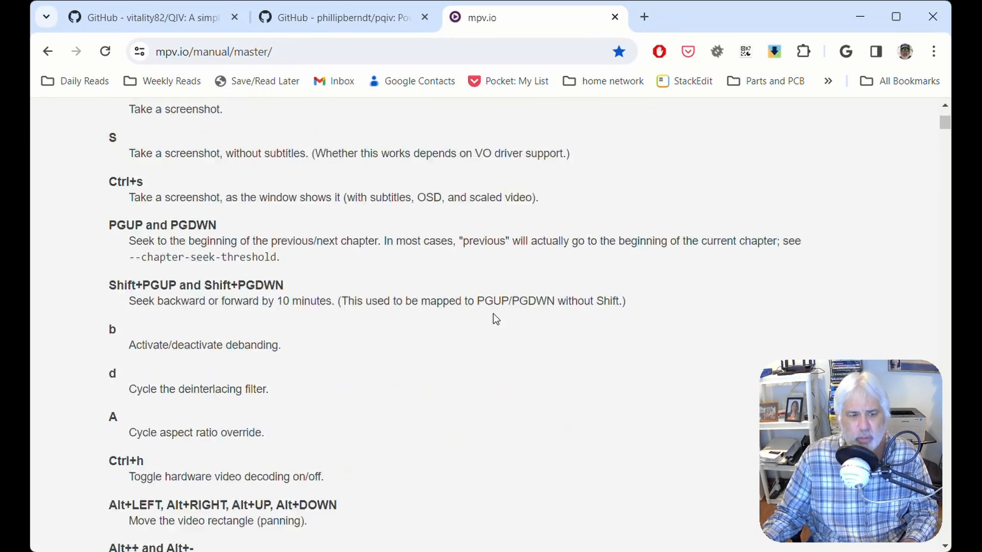
scroll("down", 3)
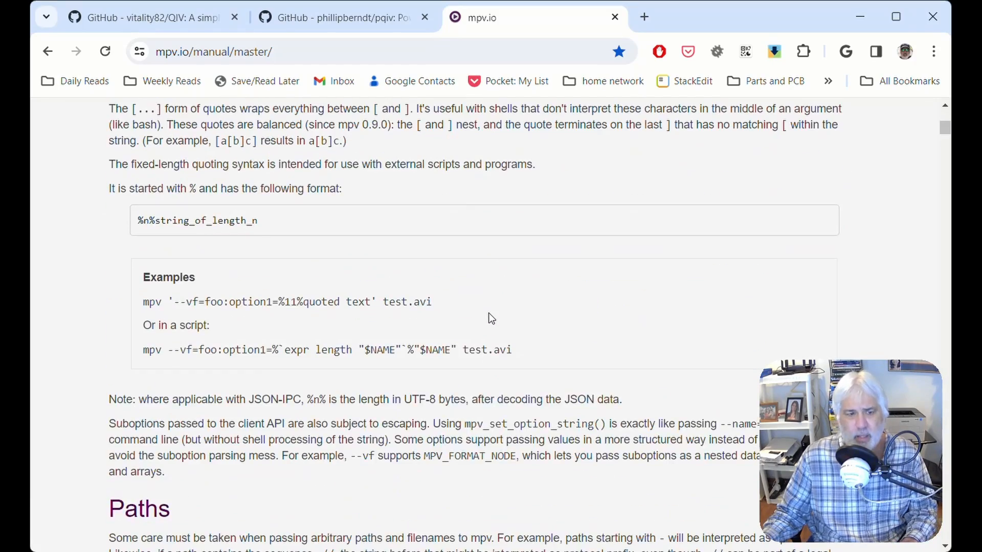
scroll("up", 3)
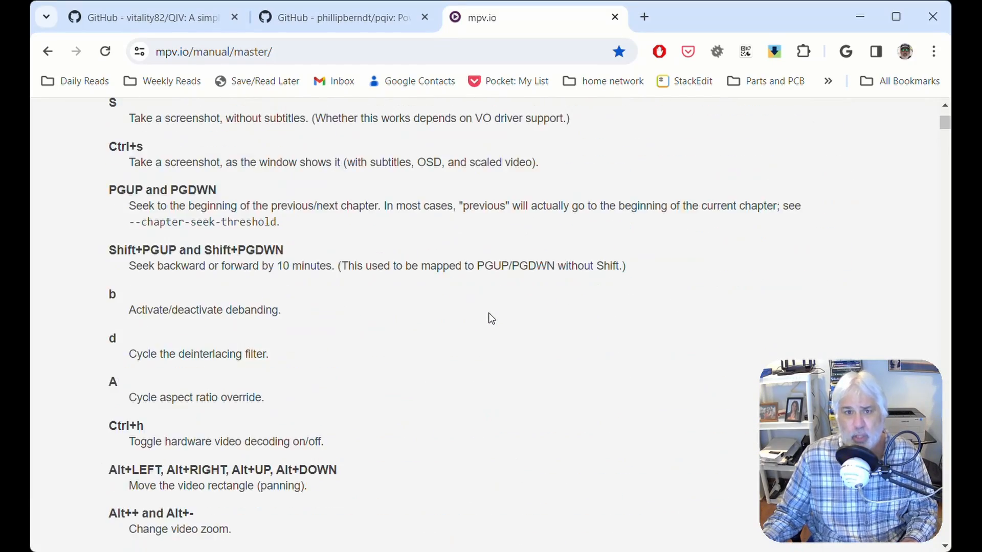
scroll("up", 3)
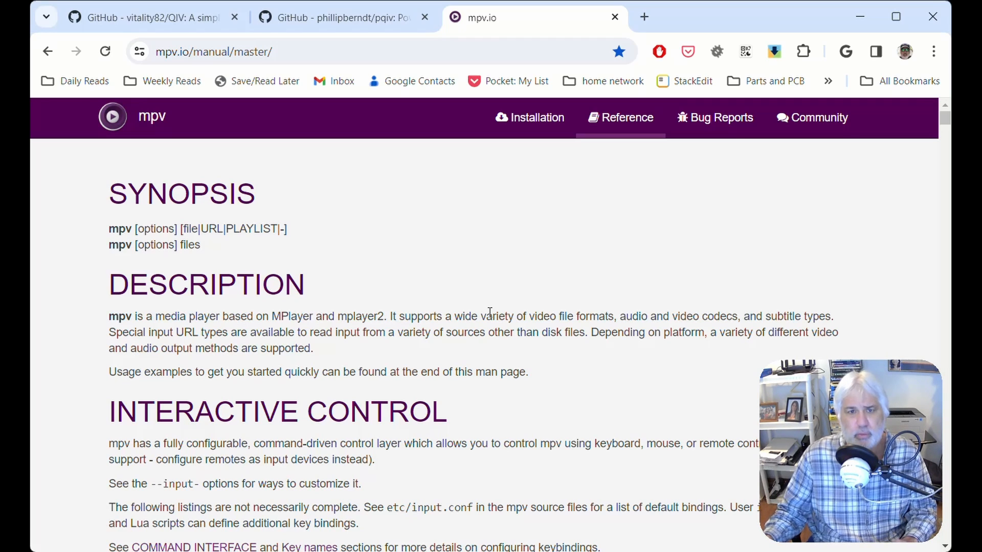
mouse_move(504, 296)
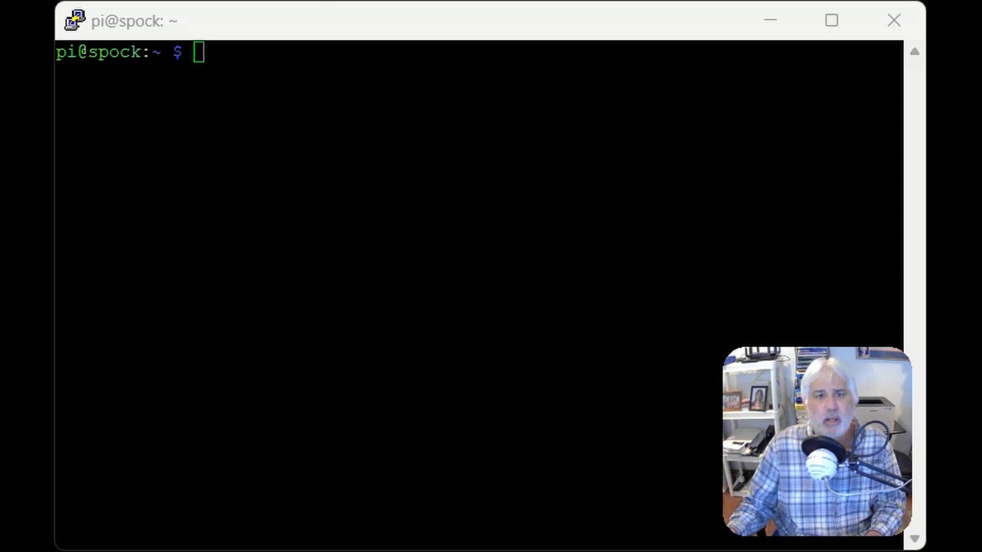
Show the current working directory, then move into the ~/.config folder
type("p")
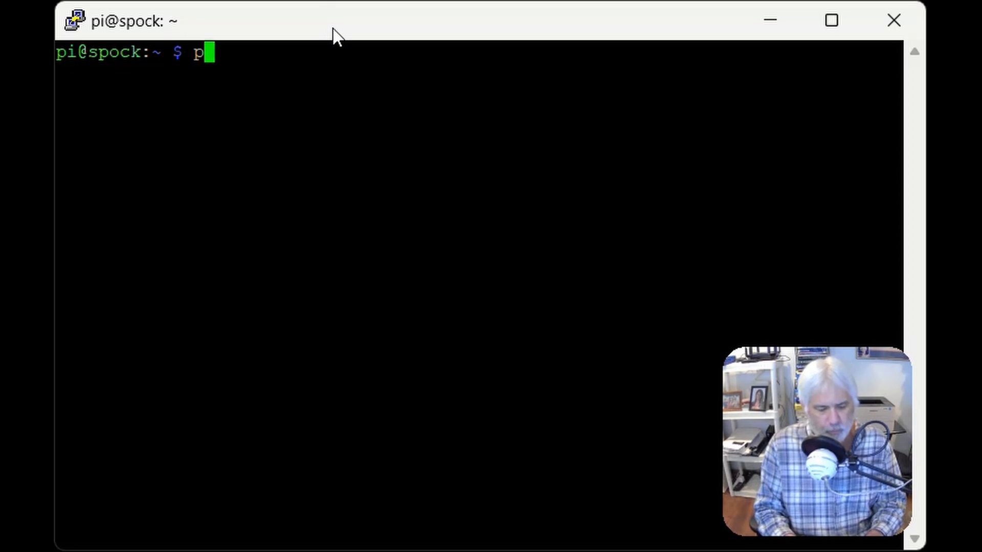
key("Return")
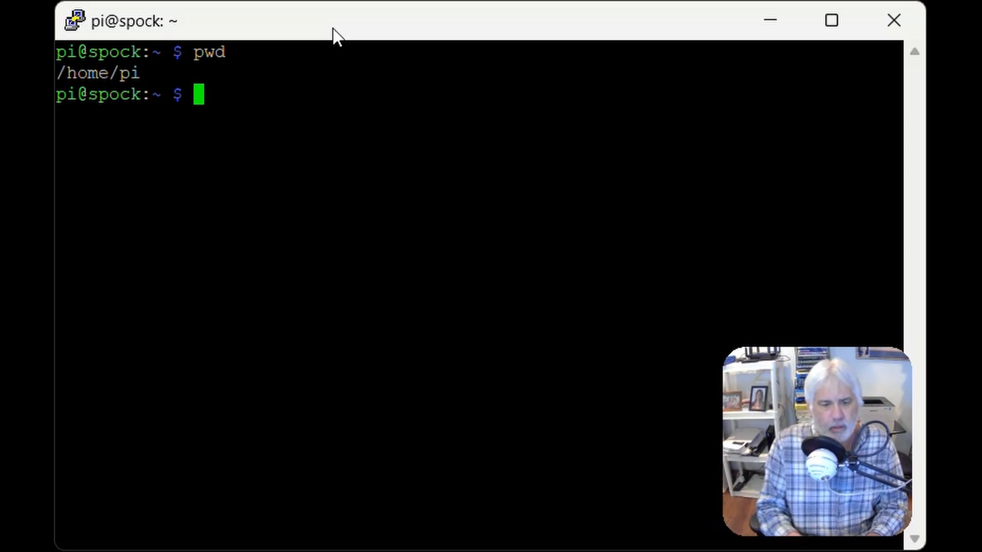
type("cd")
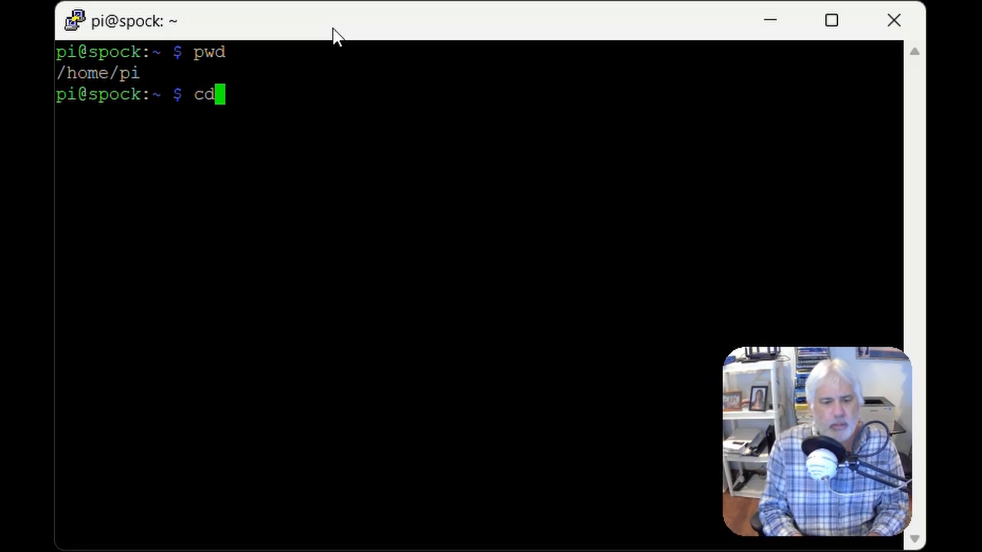
type(".cof")
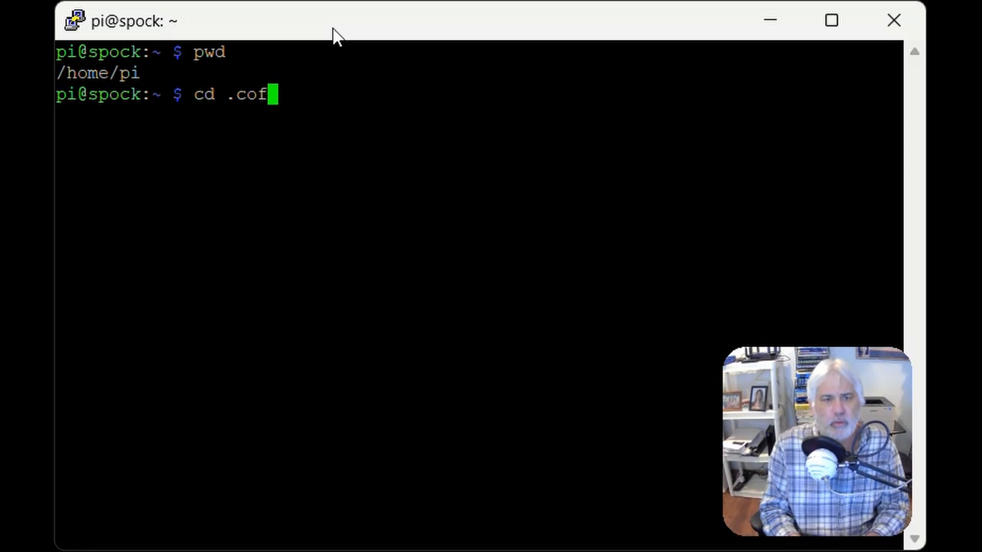
key("Return")
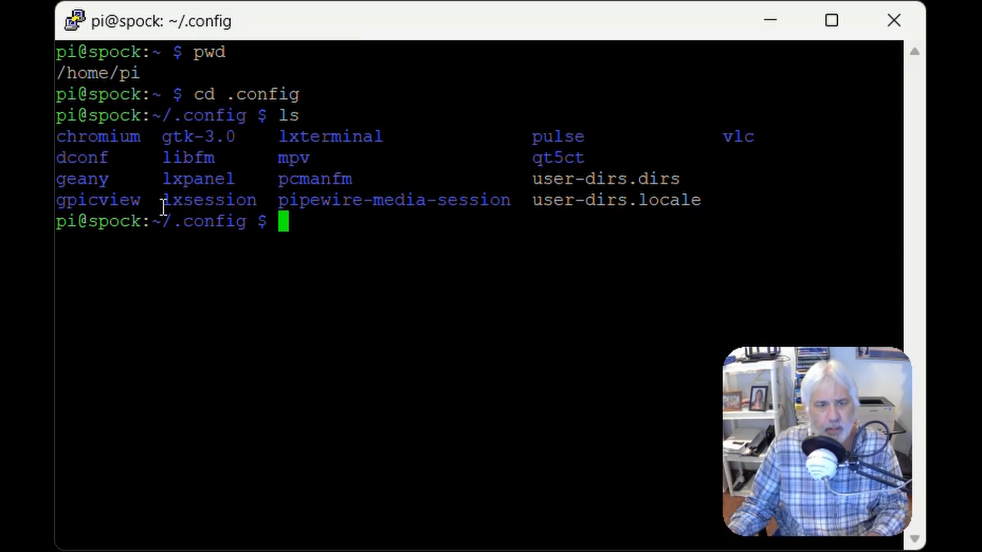
mouse_move(202, 205)
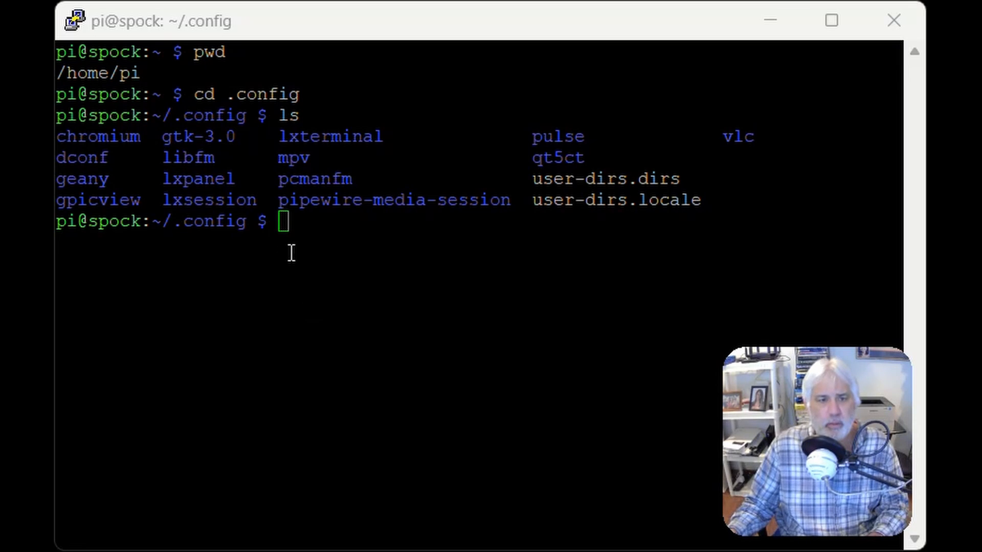
Copy /etc/xdg/lxsession into ~/.config and enter the LXDE-pi session folder
type("cp -r /etc/xdg/lxsession ~/.config/")
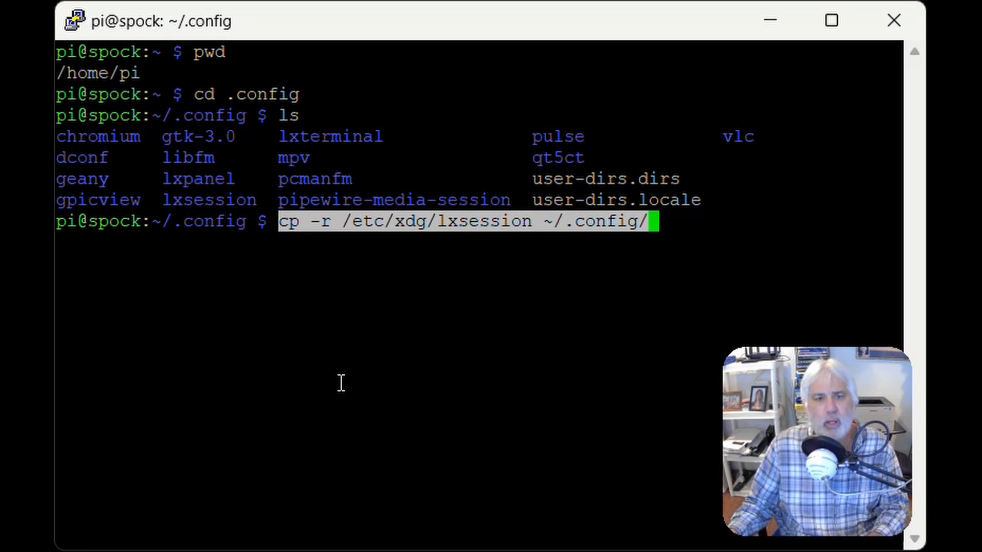
mouse_move(485, 362)
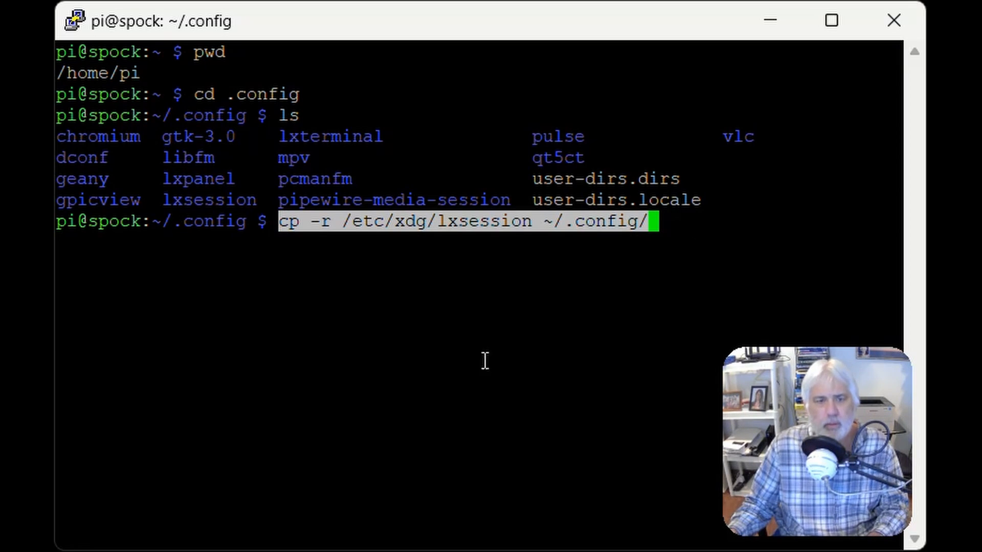
mouse_move(421, 234)
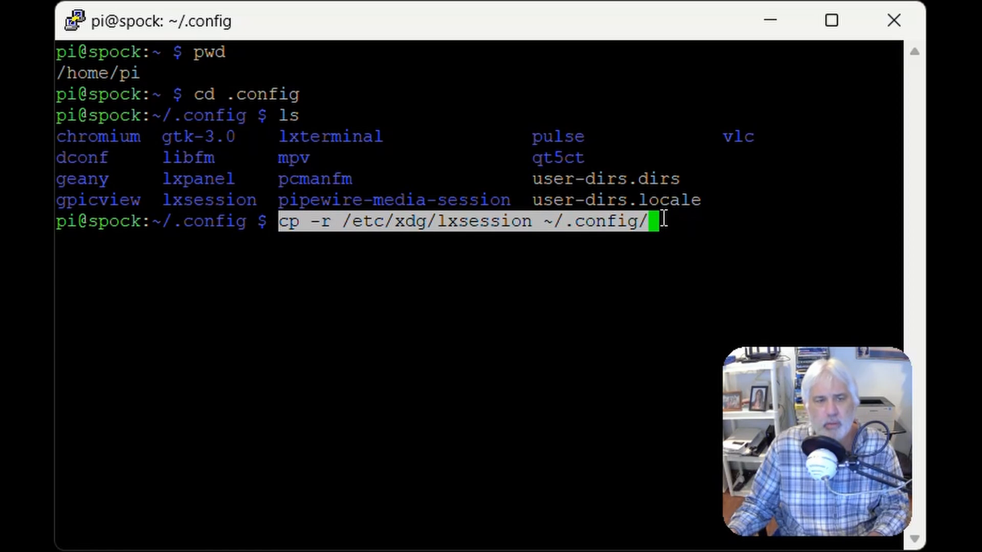
mouse_move(505, 237)
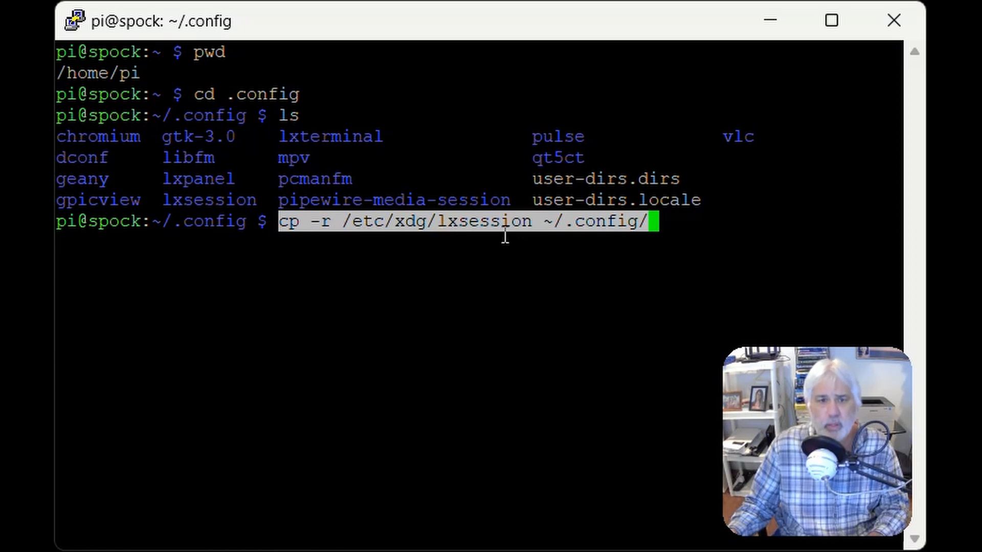
mouse_move(438, 403)
type("ls")
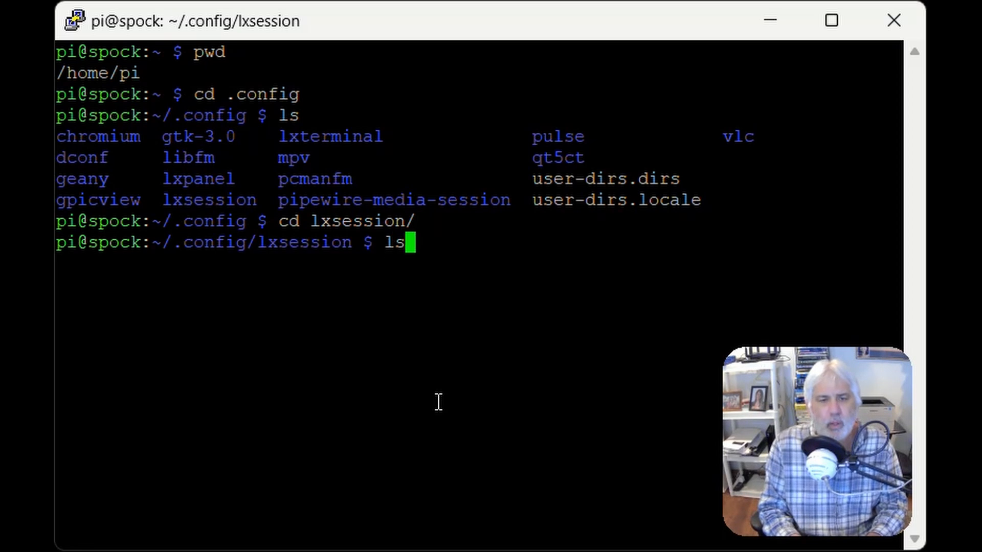
key("Return")
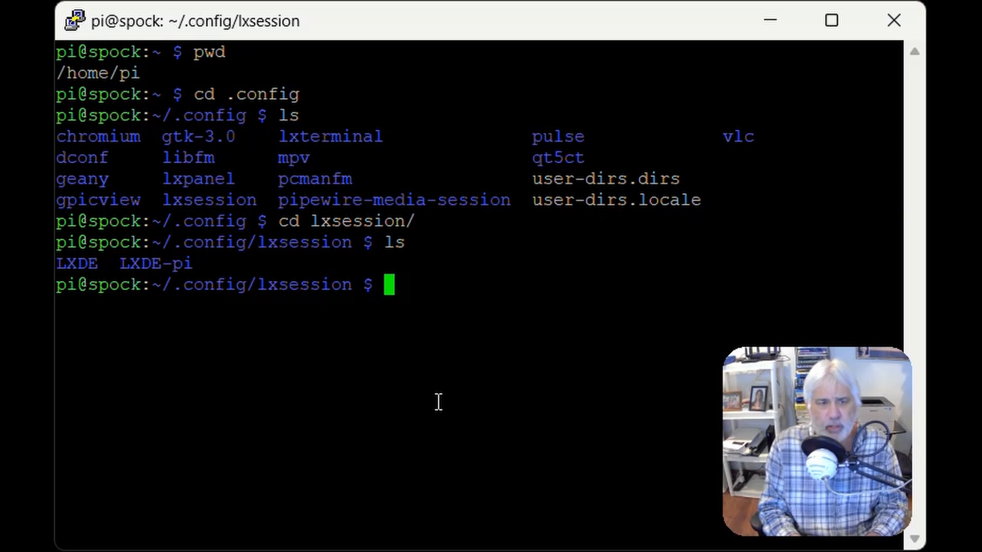
type("cd")
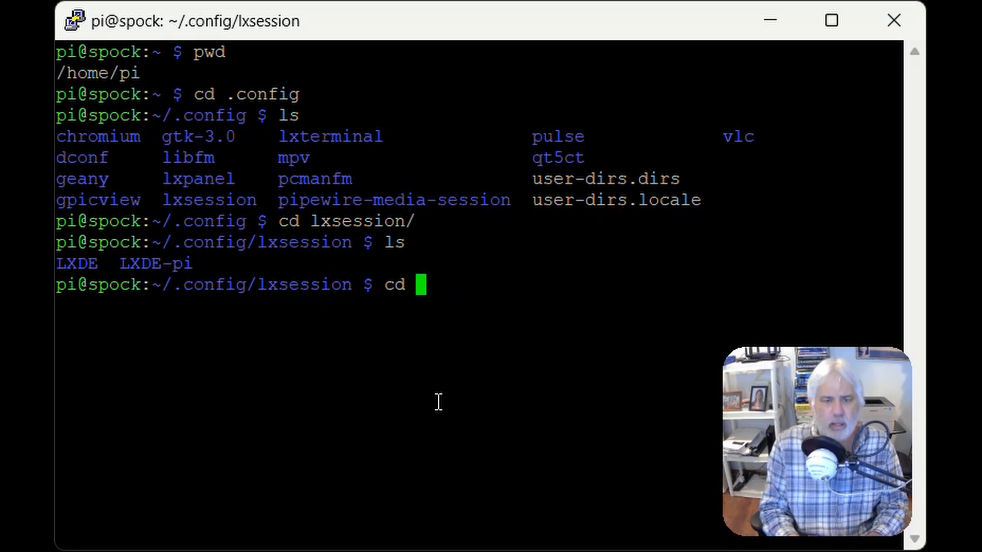
type("LXDE-")
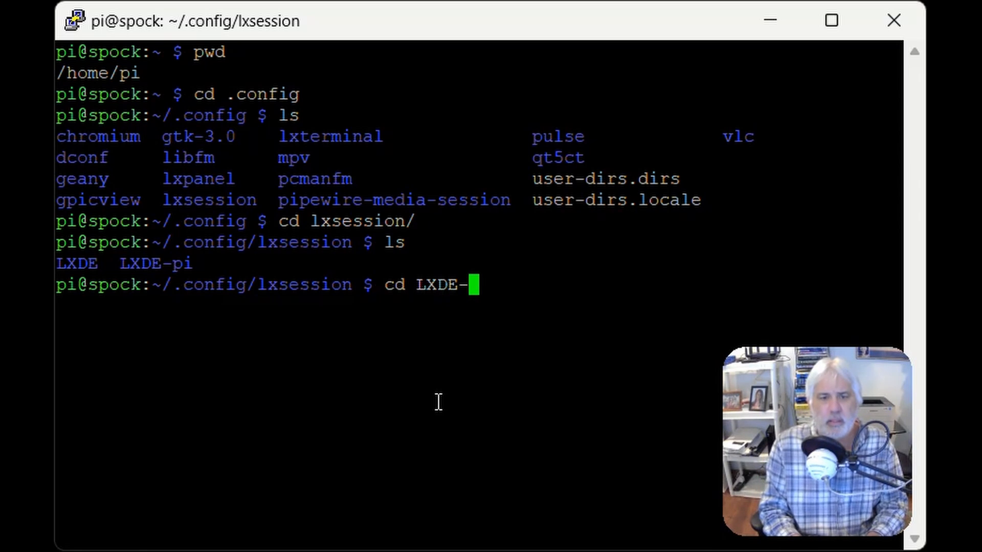
key("Return")
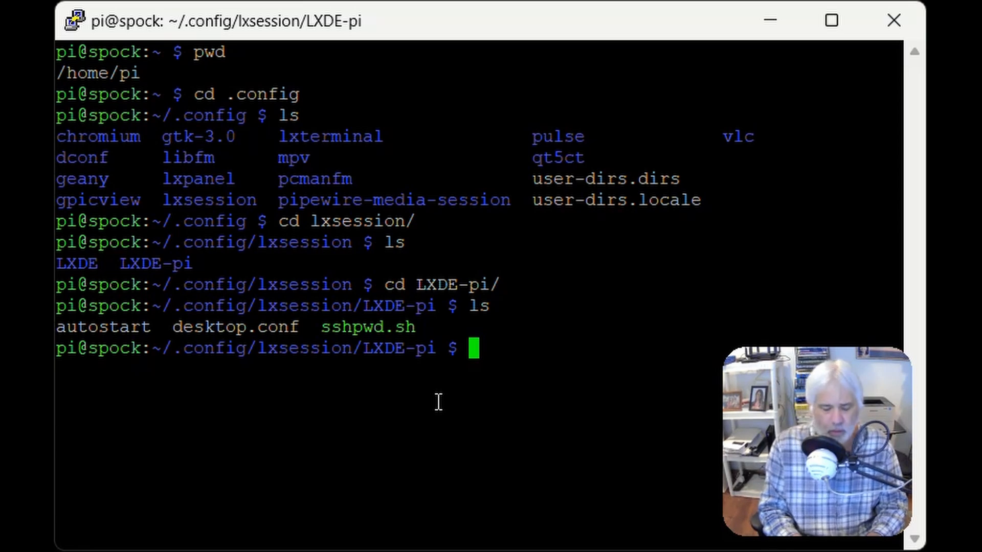
type("su")
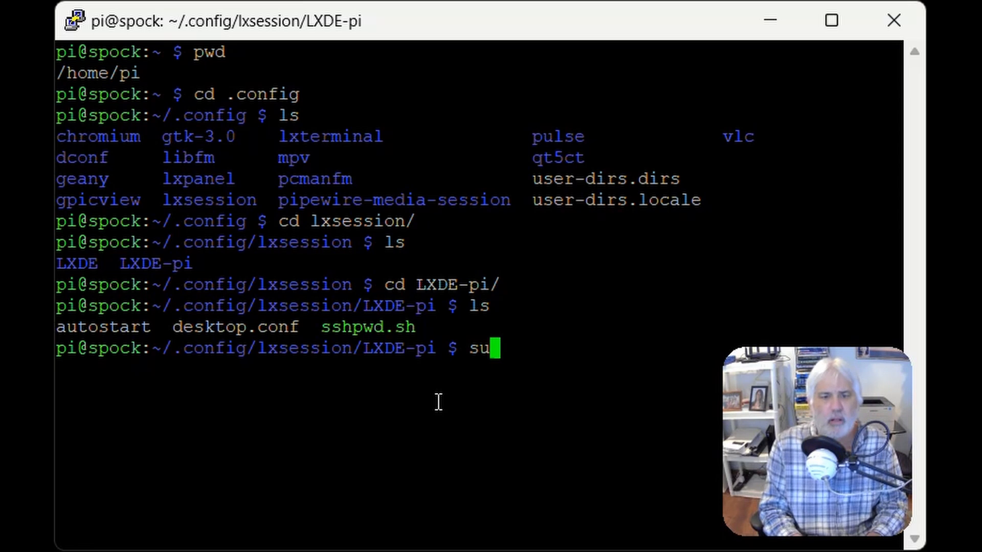
type("nano")
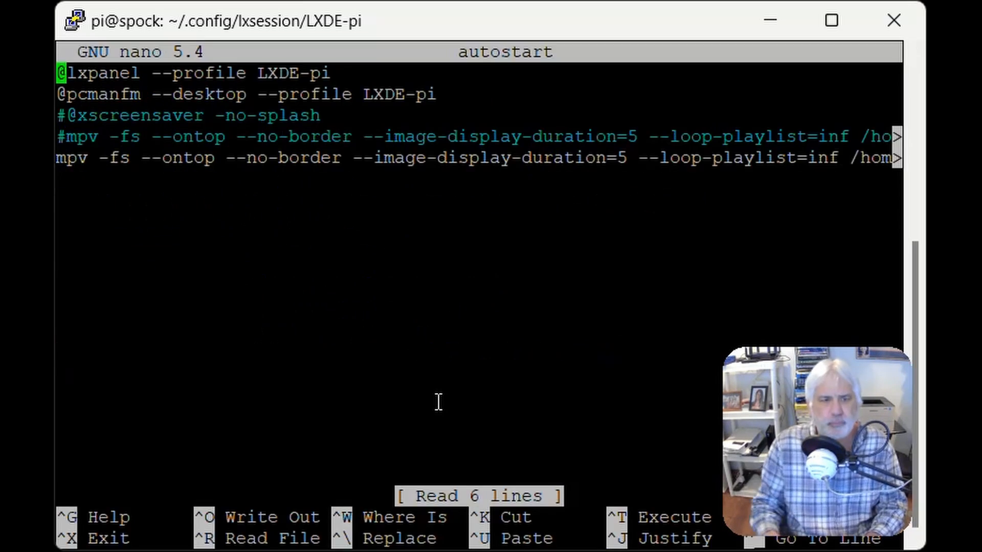
key("Down")
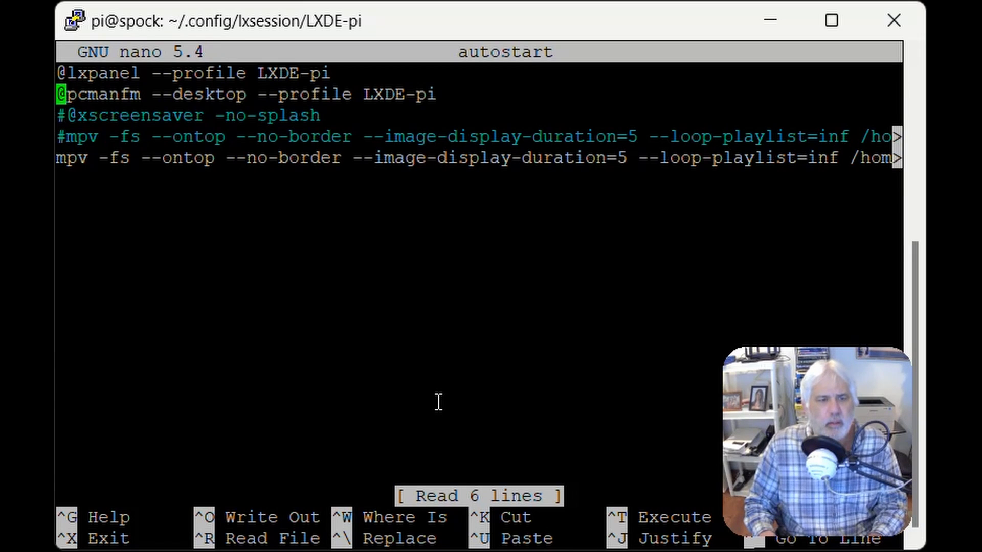
key("Down")
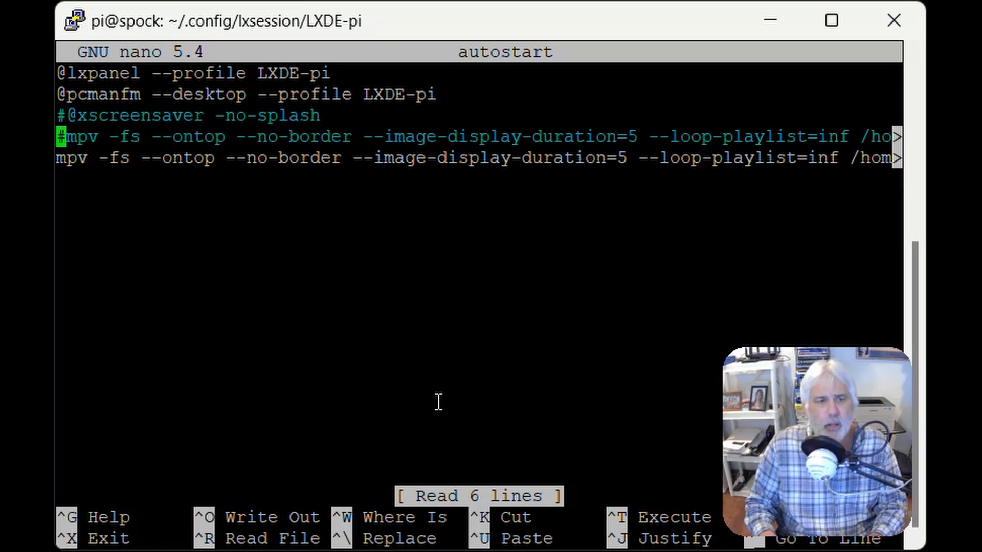
key("Down")
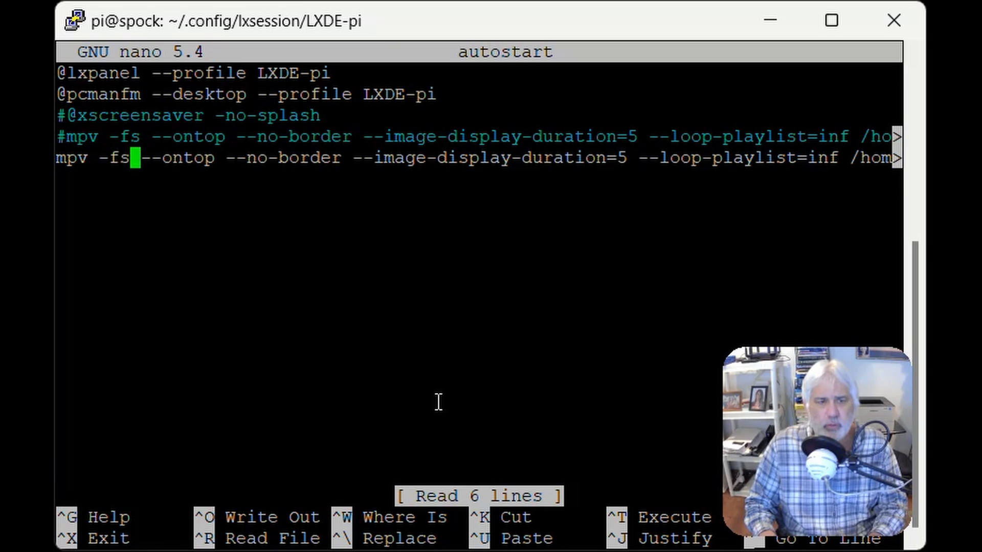
key("Right")
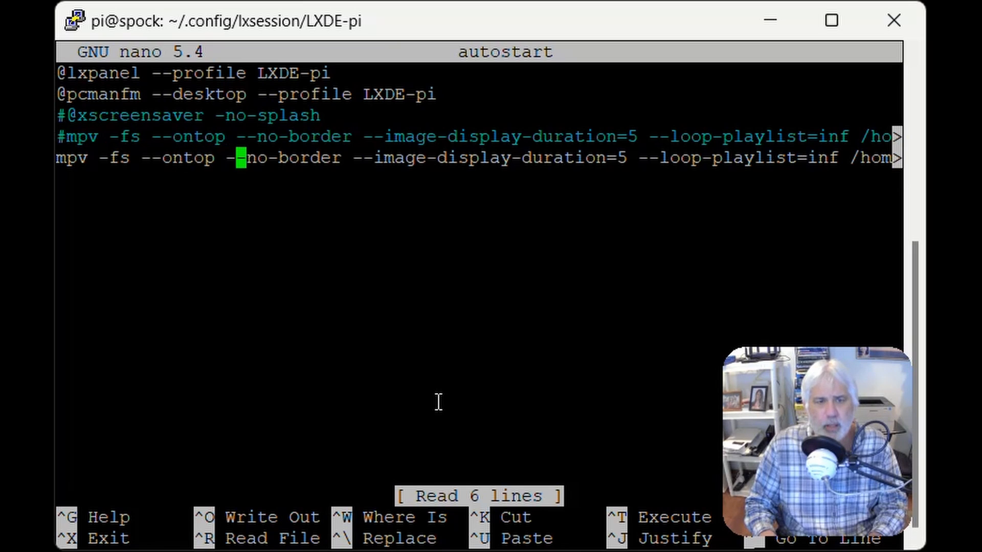
key("Right")
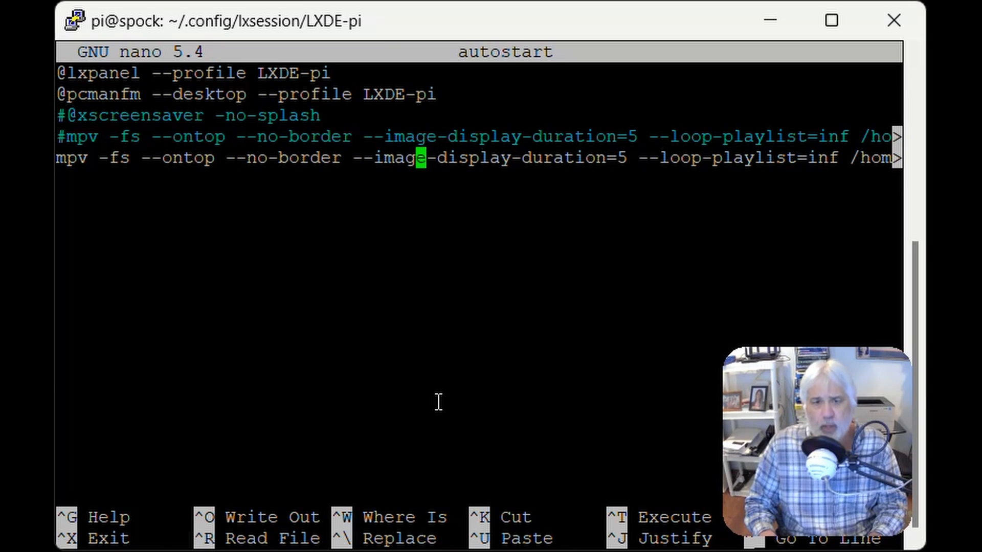
key("Right")
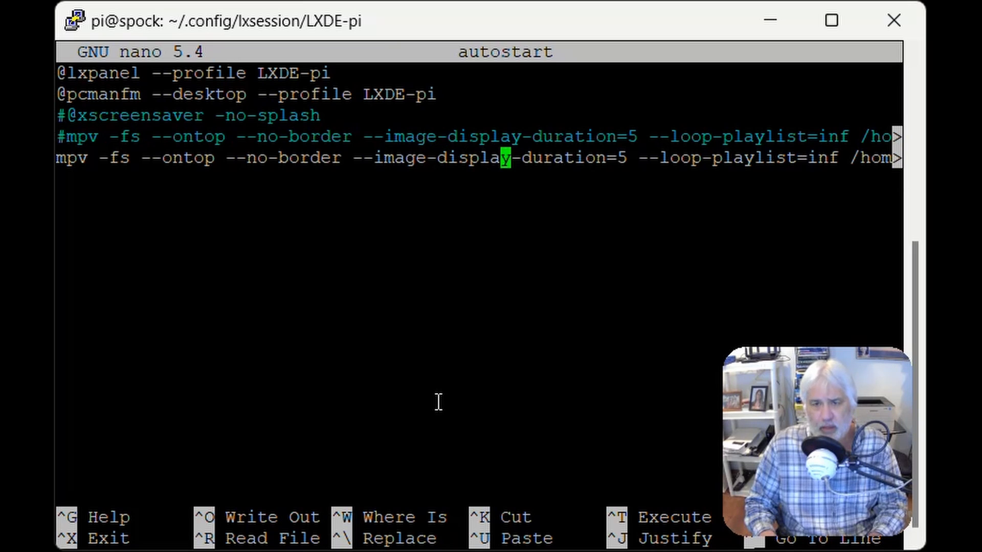
key("Right")
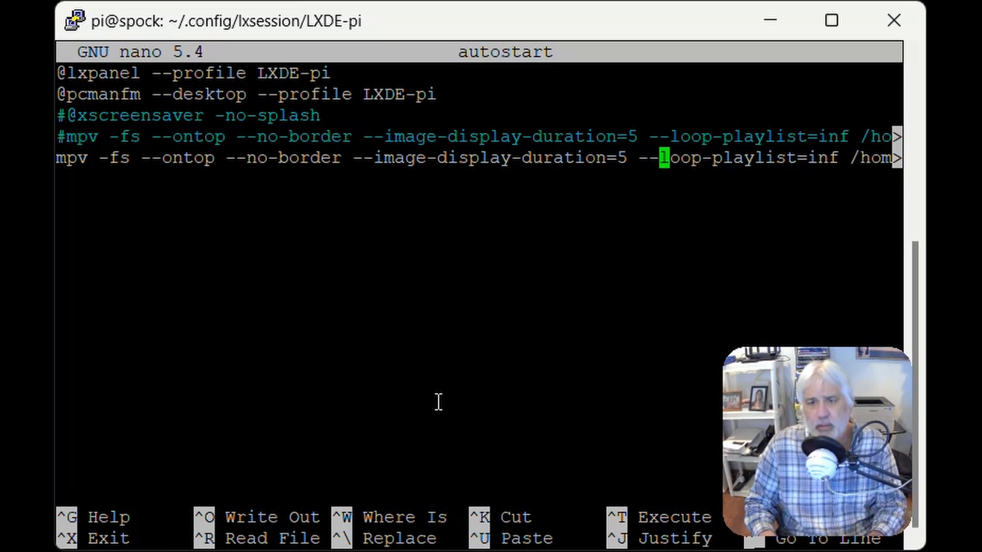
key("End")
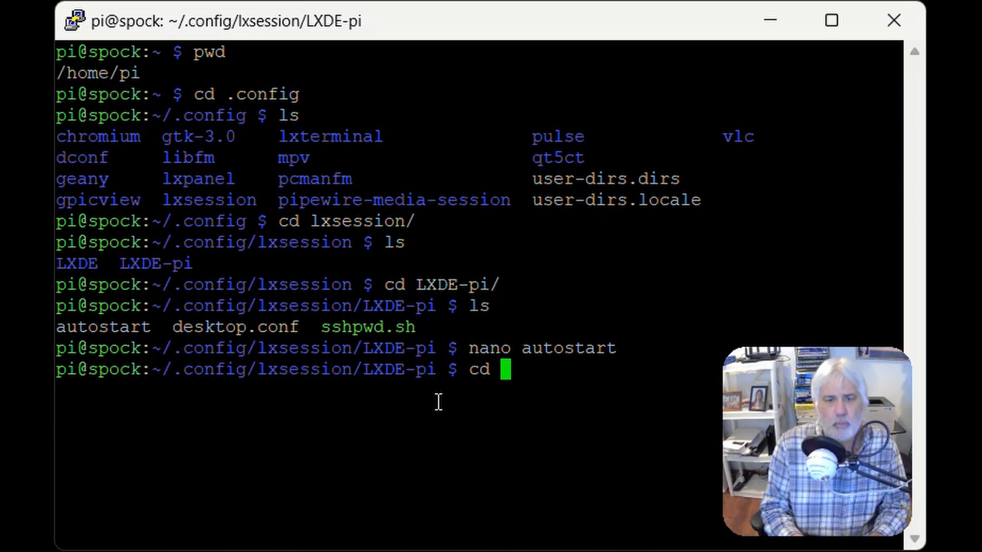
Return to the home folder and enter ~/stuart_slideshow
key("Return")
type("ls")
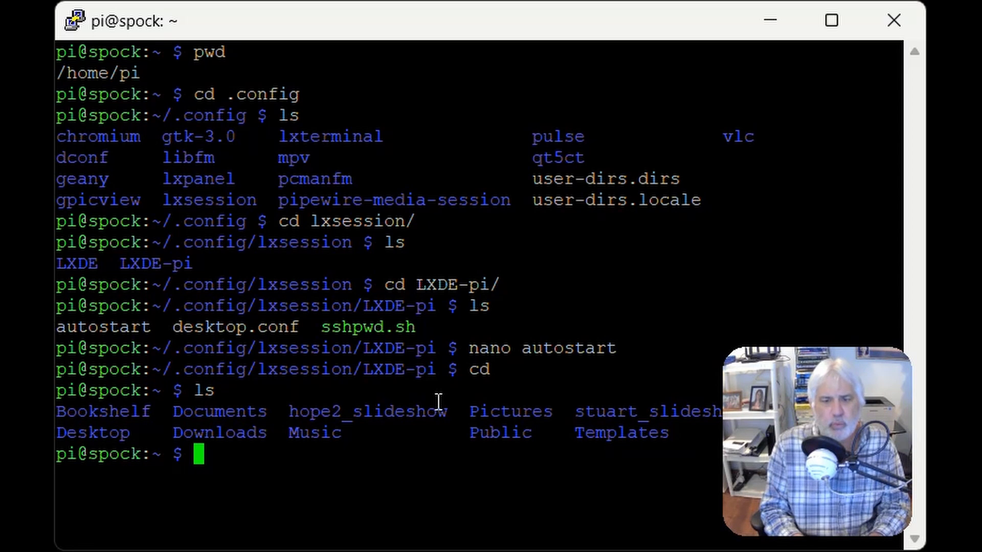
type("cd stuart_slideshow/")
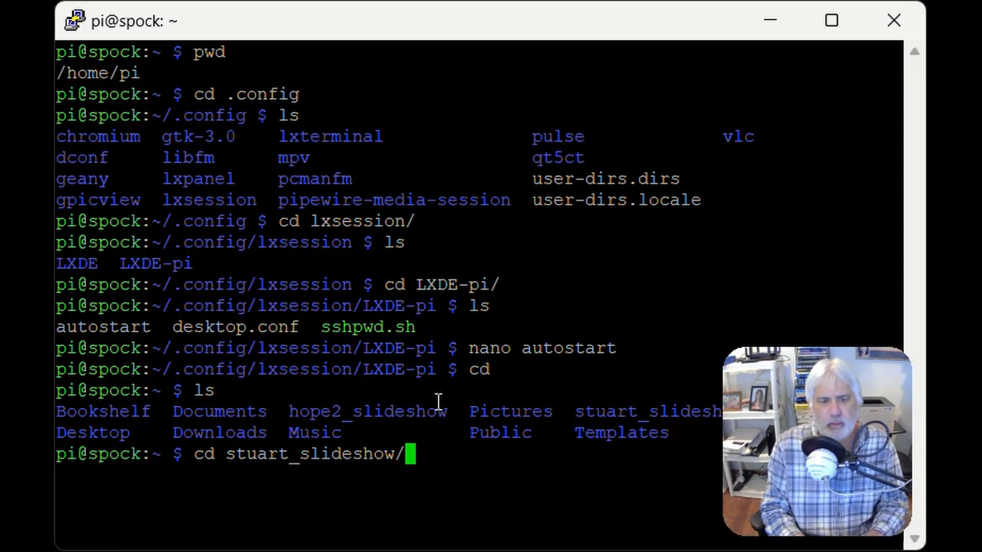
key("Return")
type("ls")
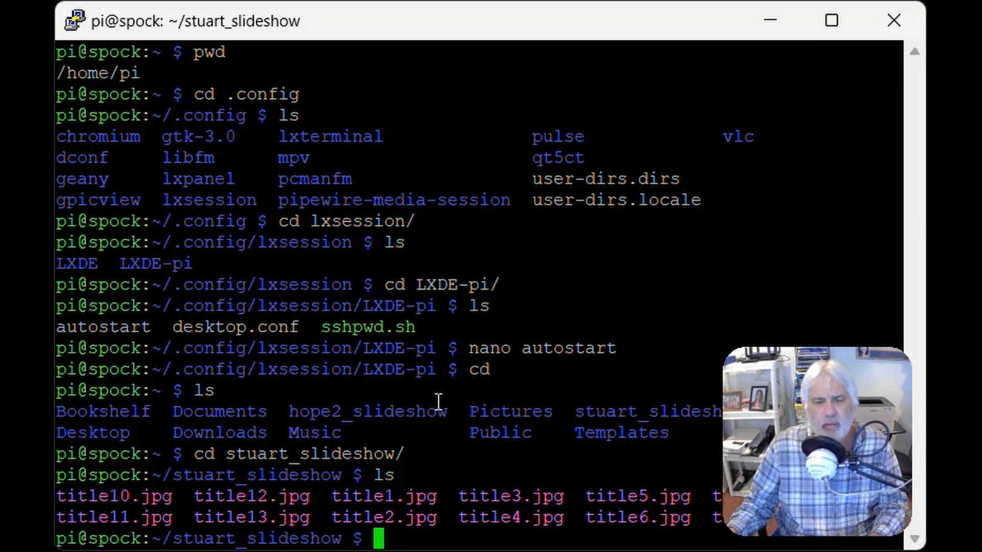
mouse_move(392, 501)
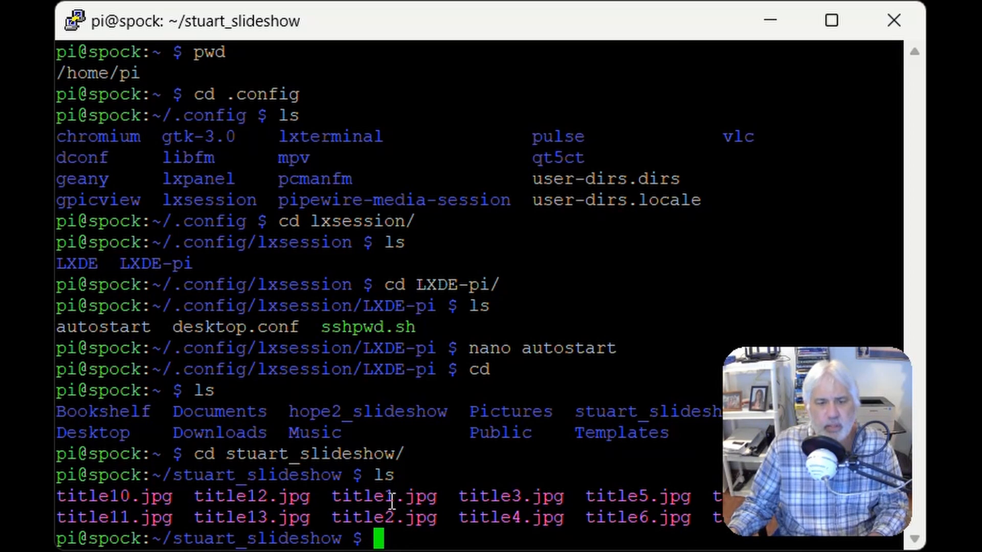
mouse_move(519, 512)
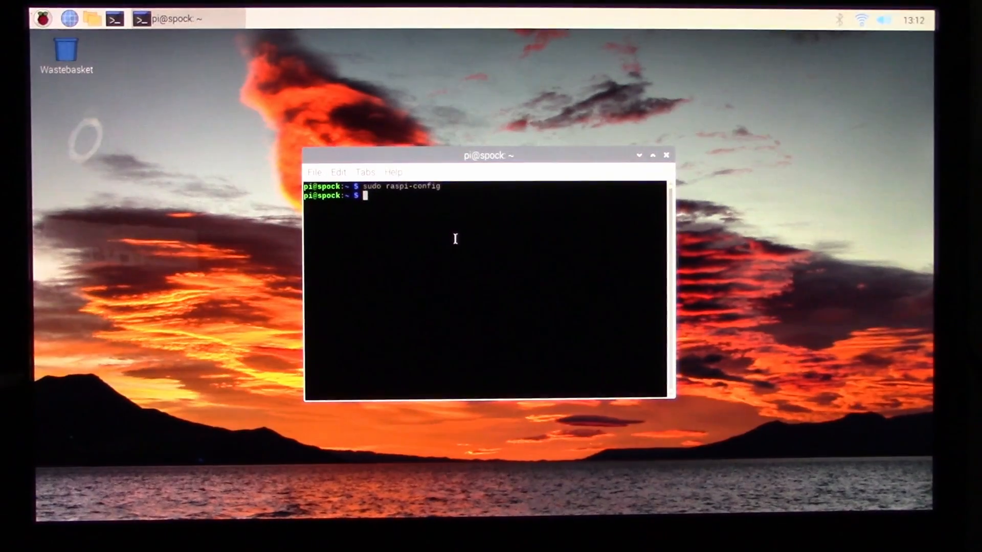
mouse_move(432, 128)
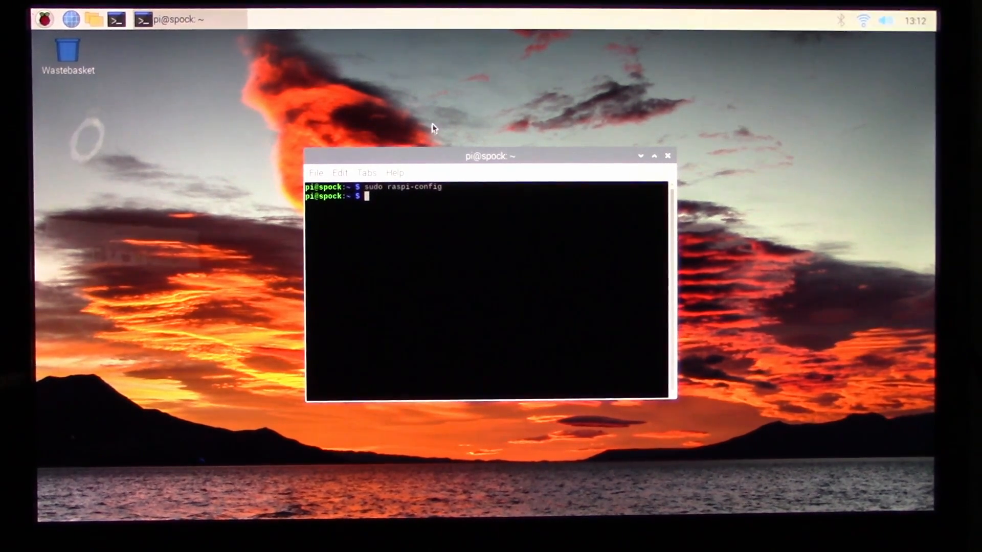
mouse_move(822, 23)
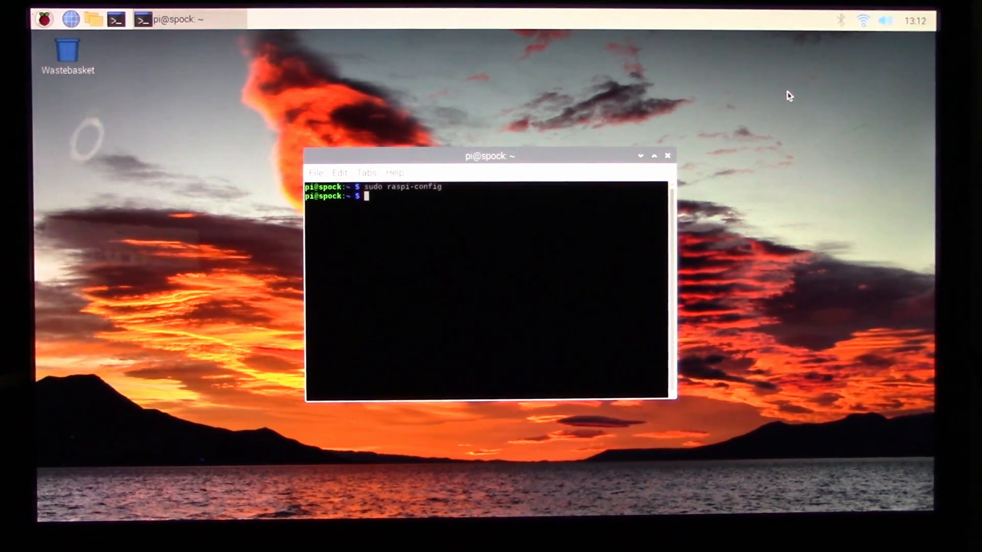
mouse_move(784, 92)
type("sudo raspi-config")
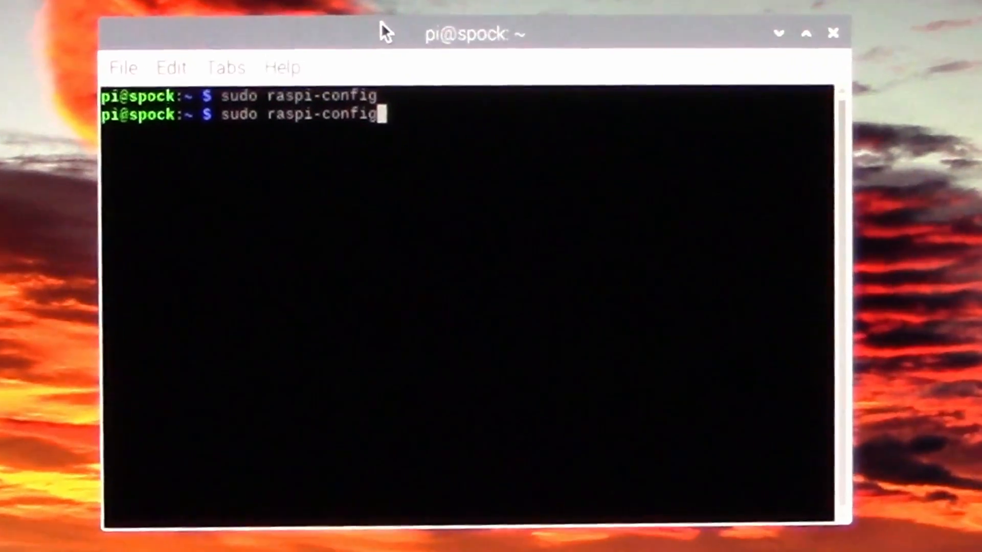
Launch raspi-config and move through Interface Options to the VNC and Serial Port entries
key("Return")
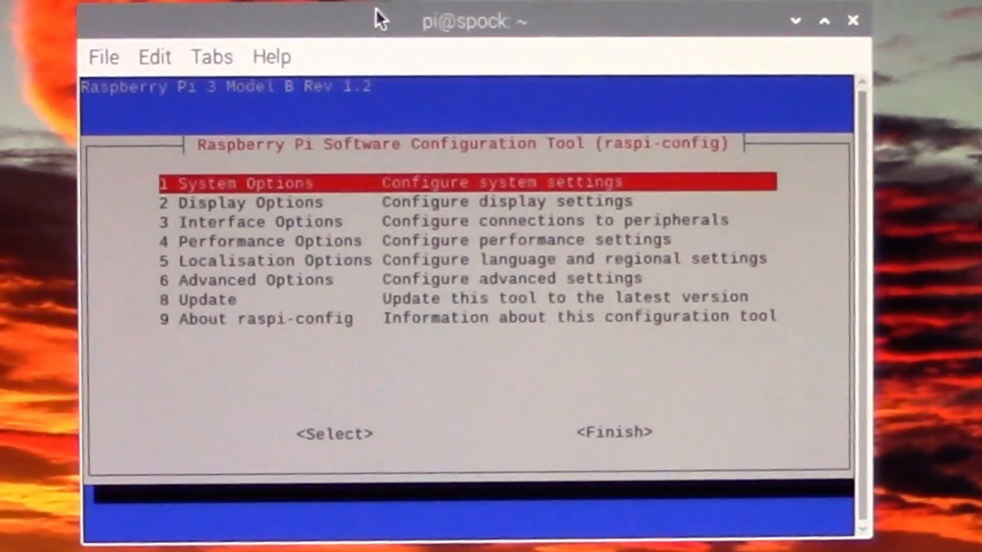
key("Down")
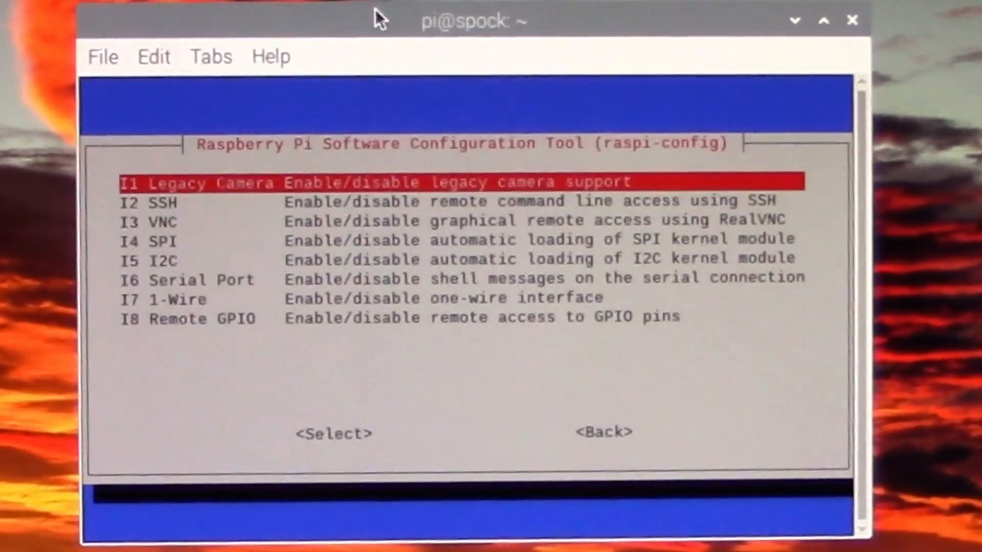
key("Down")
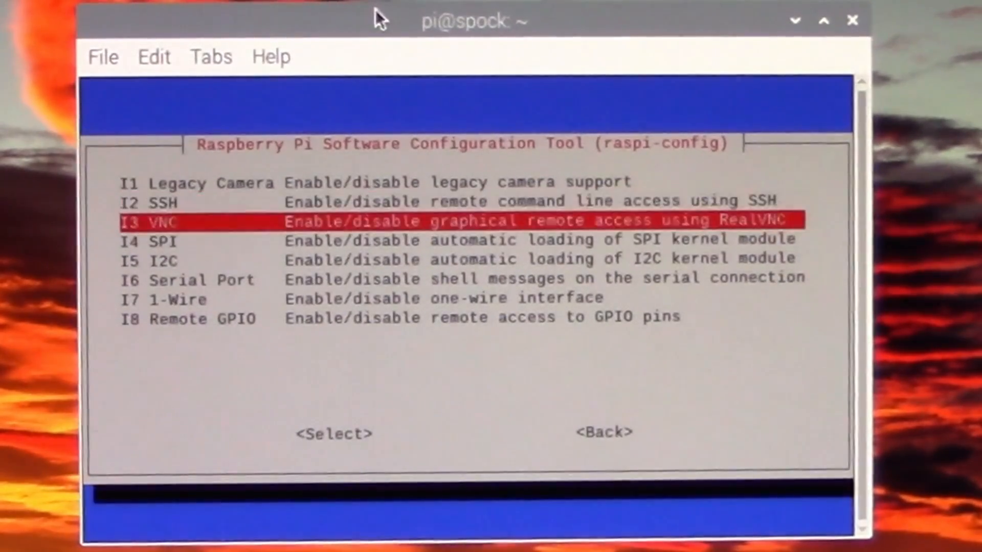
key("Down")
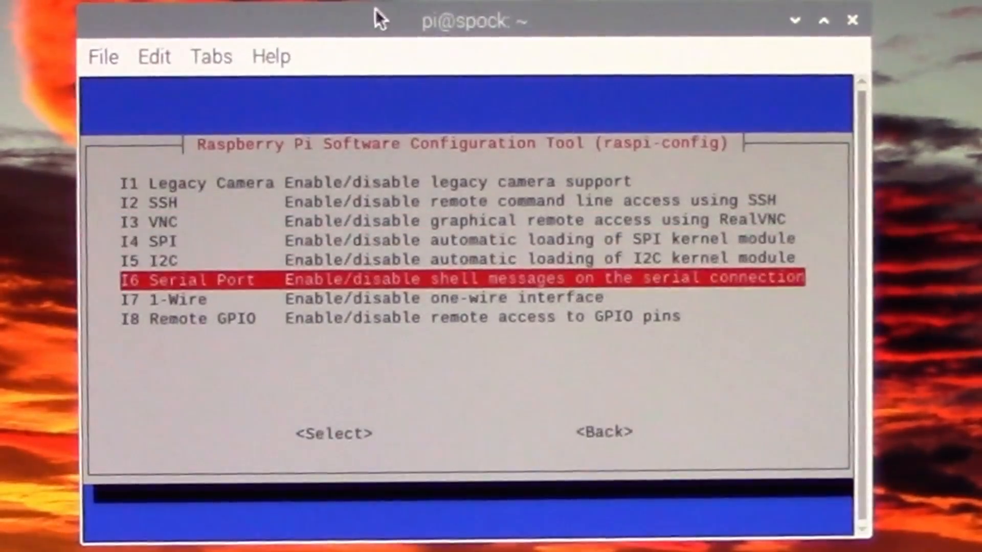